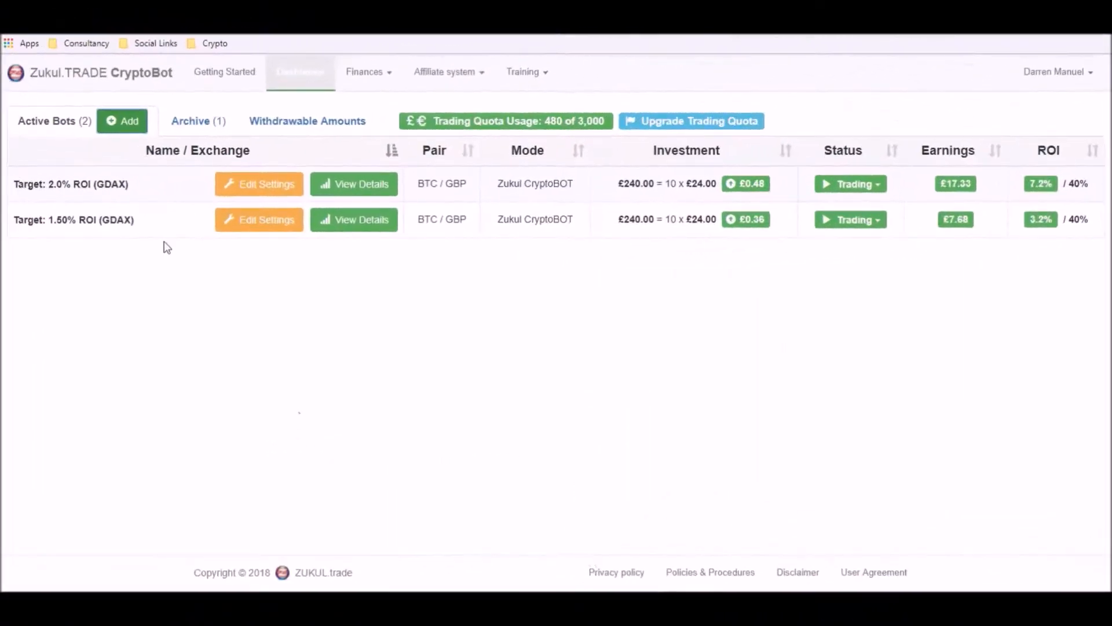
mouse_move(162, 227)
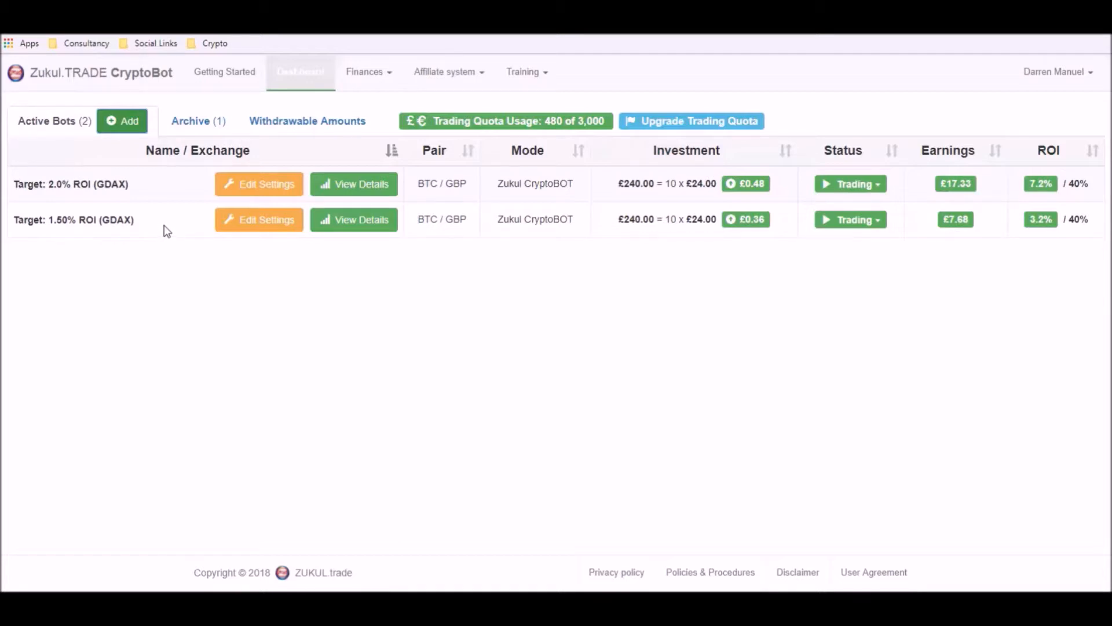
mouse_move(132, 128)
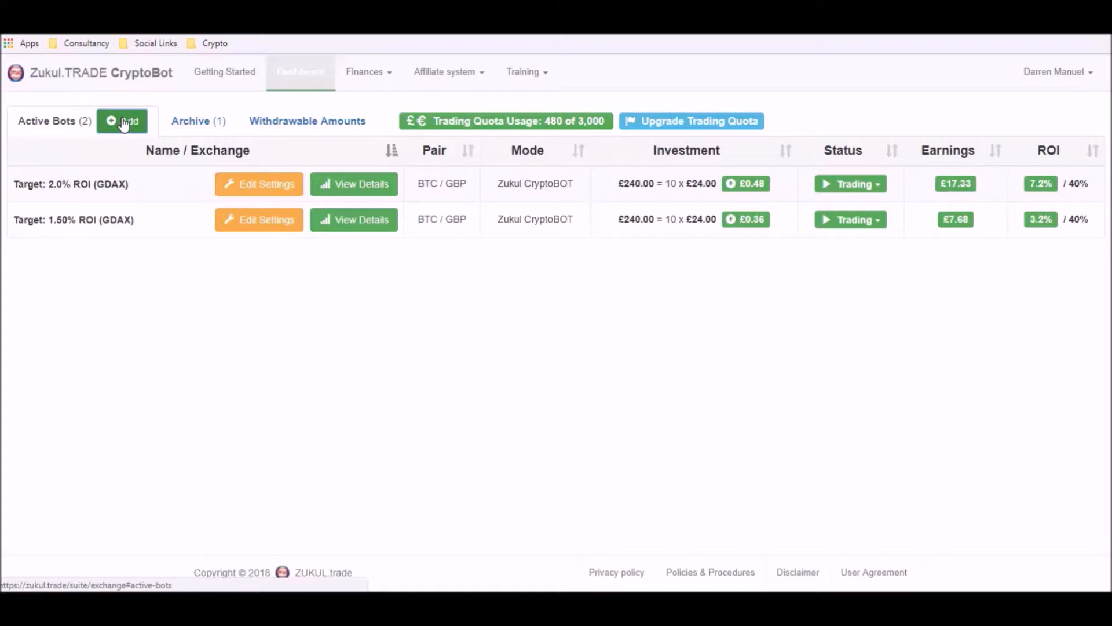
Add a new trading bot, bringing up the login form with GDAX as the exchange
left_click(122, 120)
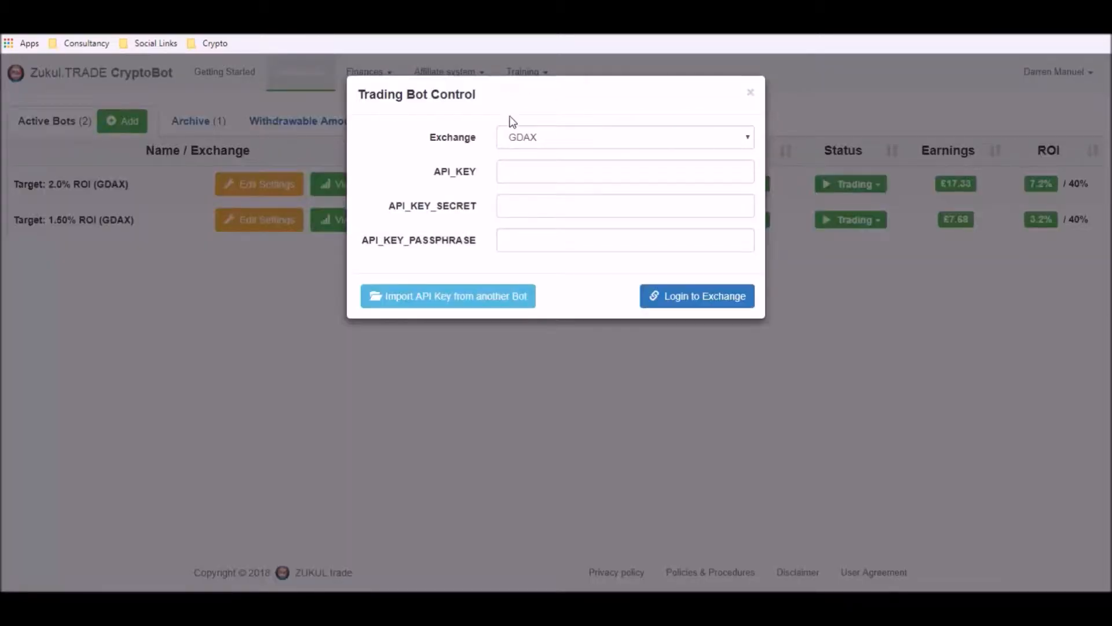
mouse_move(698, 140)
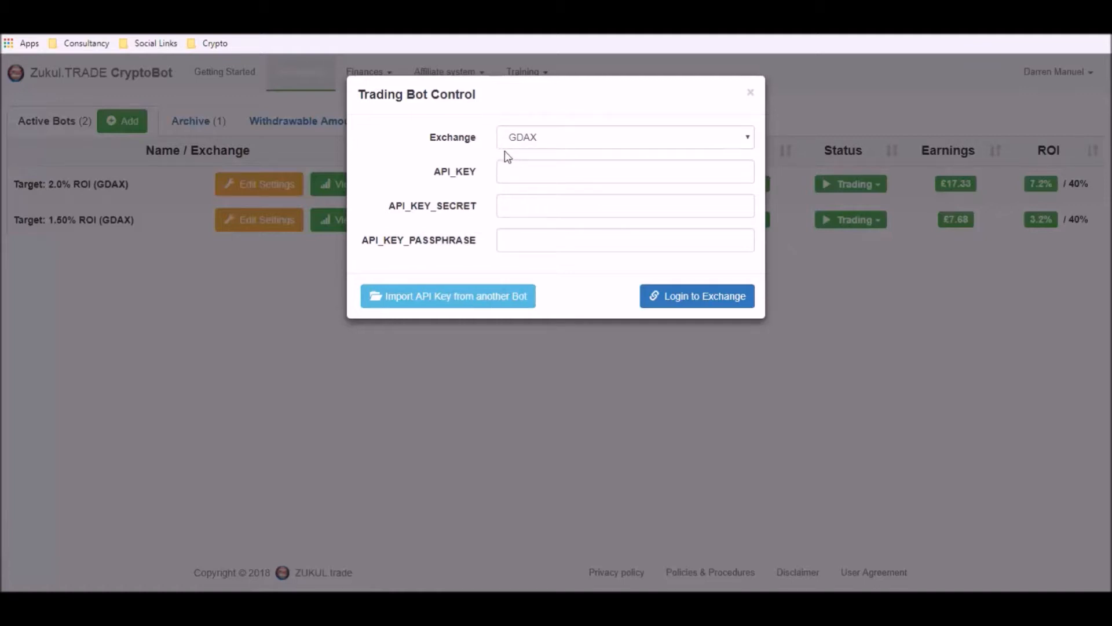
mouse_move(496, 154)
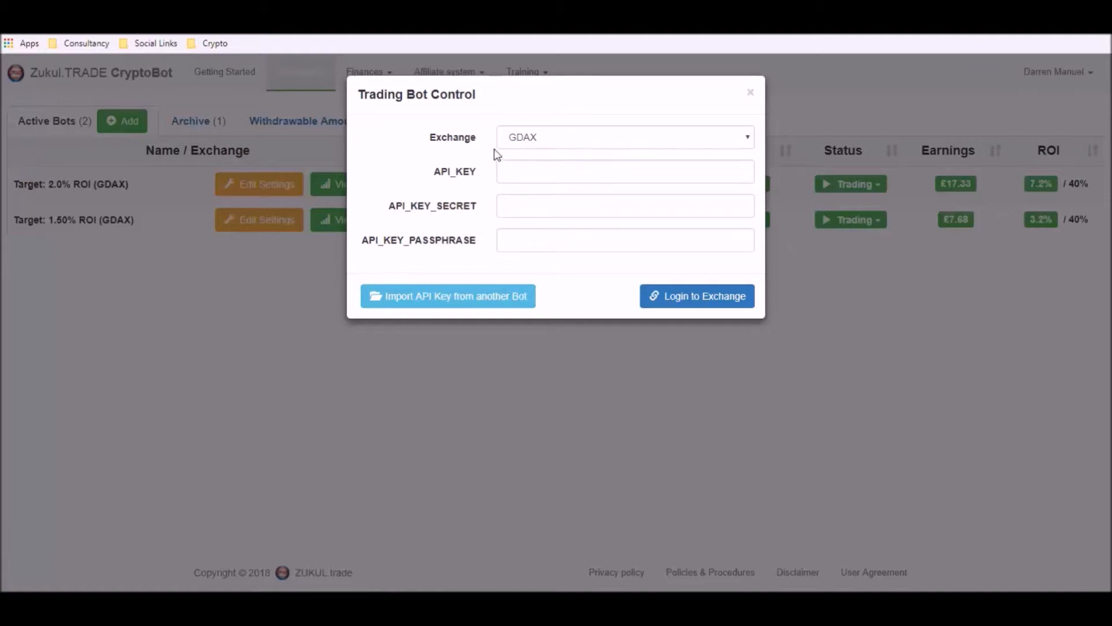
mouse_move(488, 155)
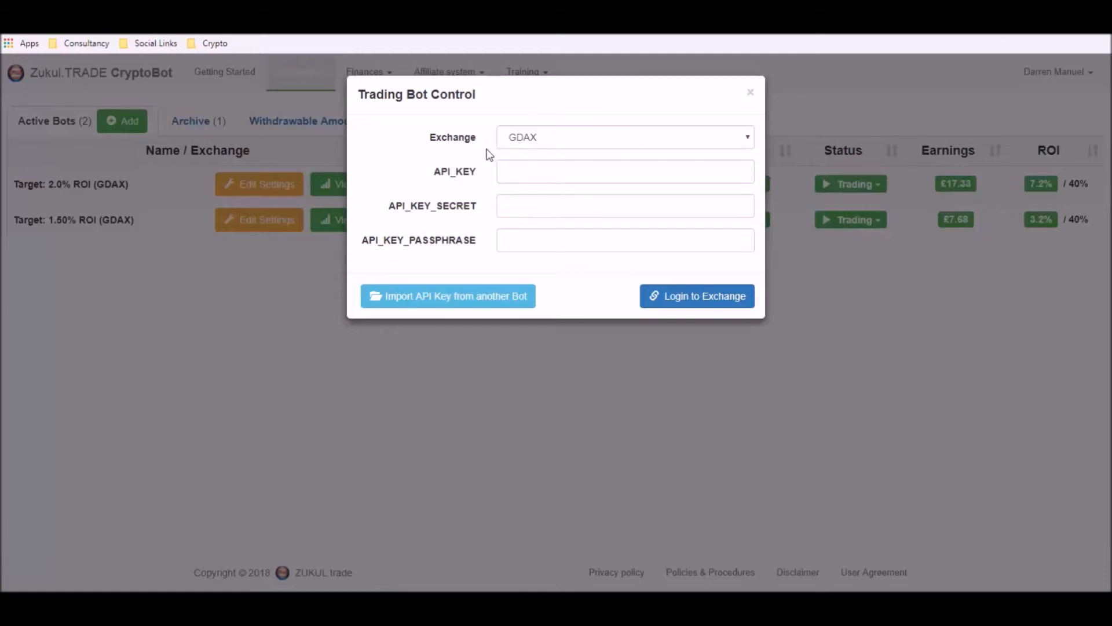
mouse_move(483, 214)
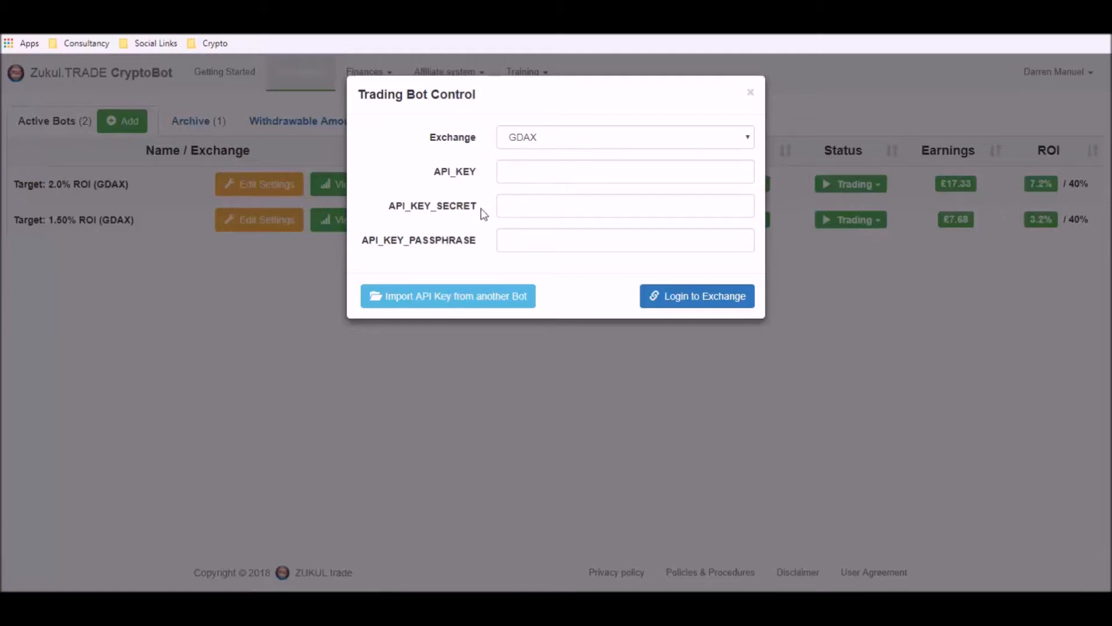
mouse_move(482, 249)
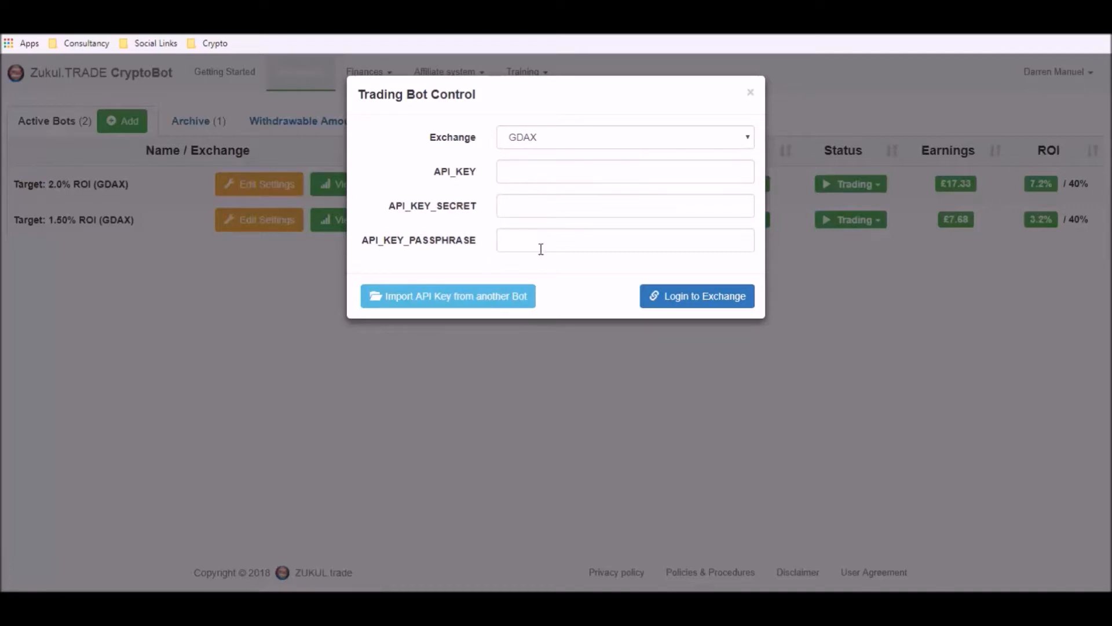
mouse_move(629, 293)
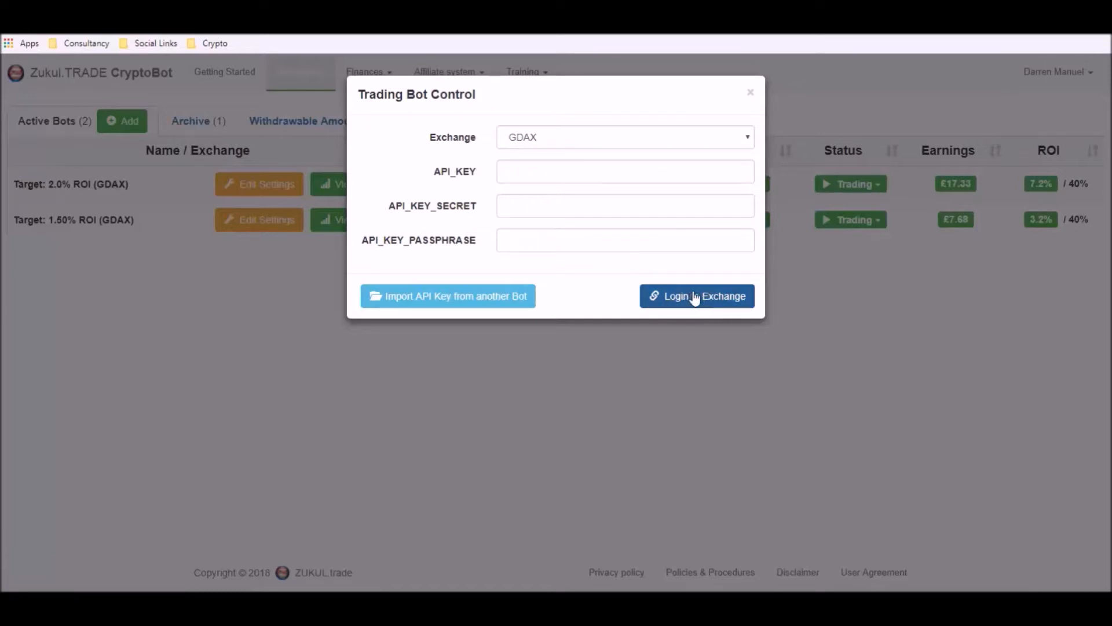
Log in to GDAX to reach the Demo Bot settings form for BTC/GBP
left_click(697, 296)
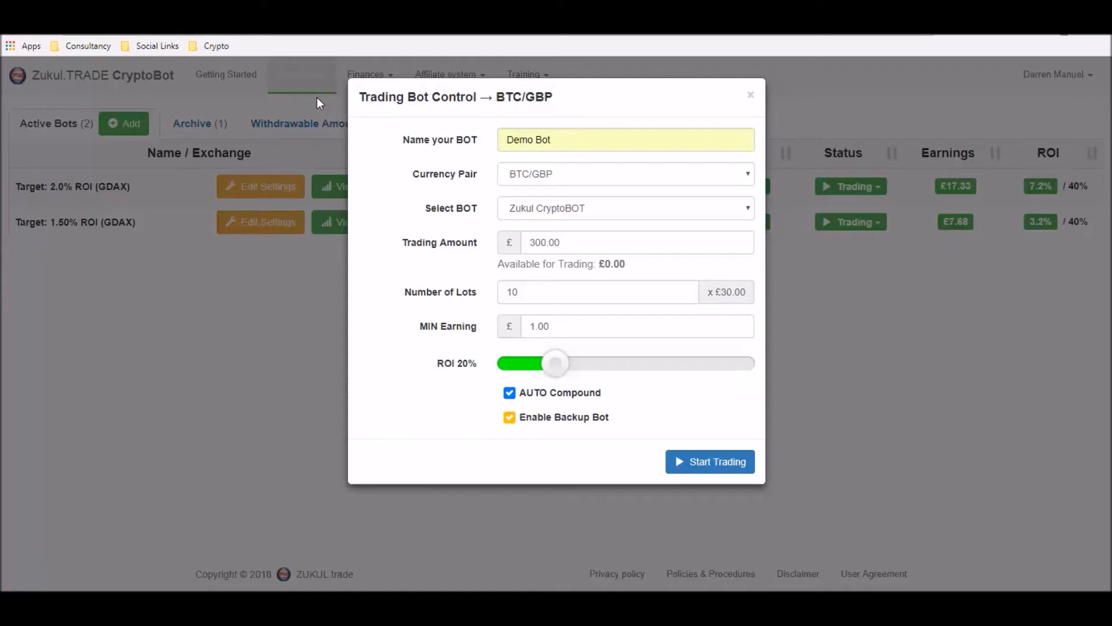
mouse_move(829, 370)
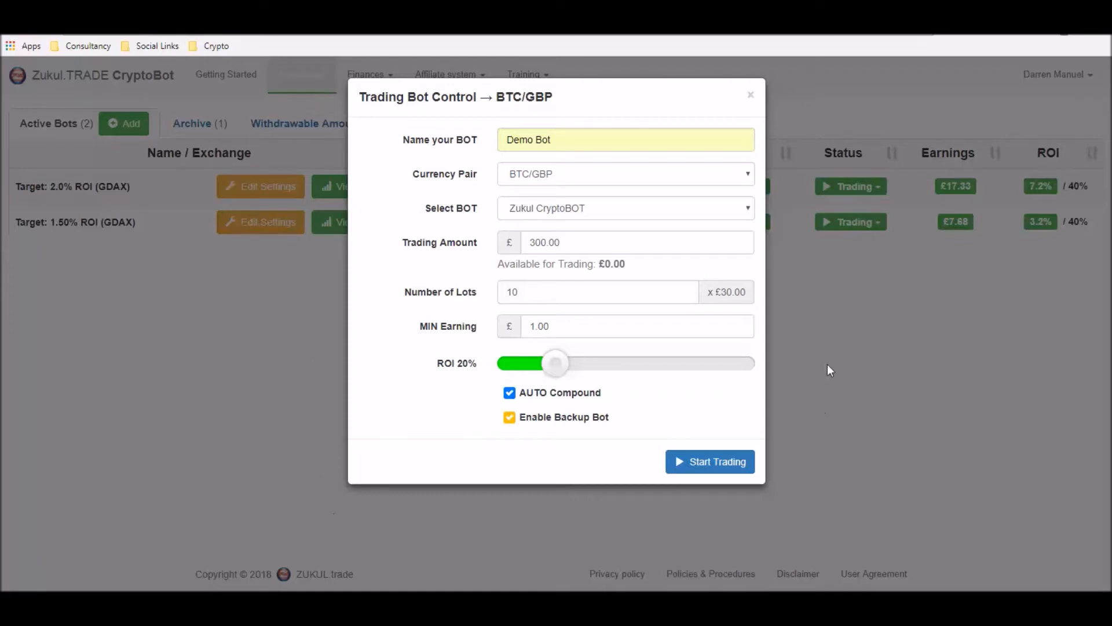
mouse_move(345, 146)
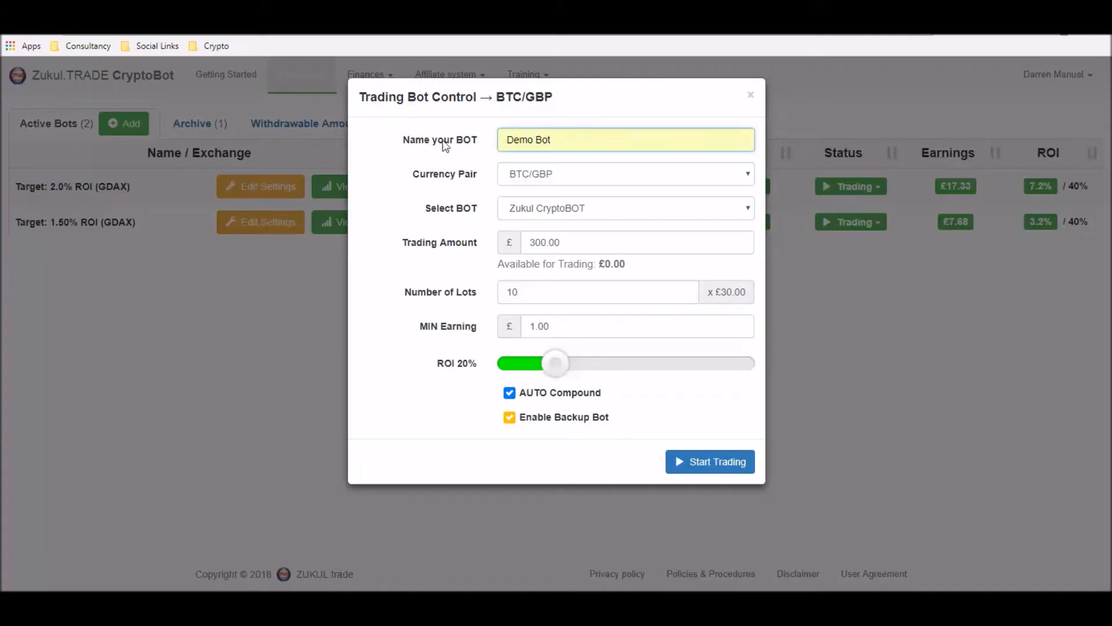
mouse_move(480, 149)
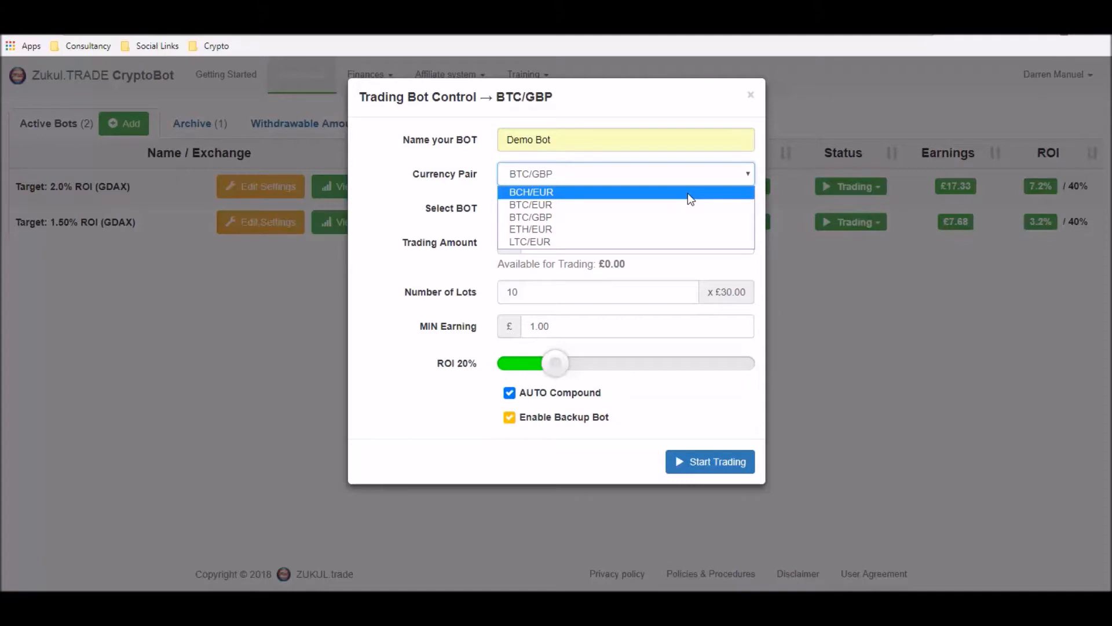
mouse_move(625, 200)
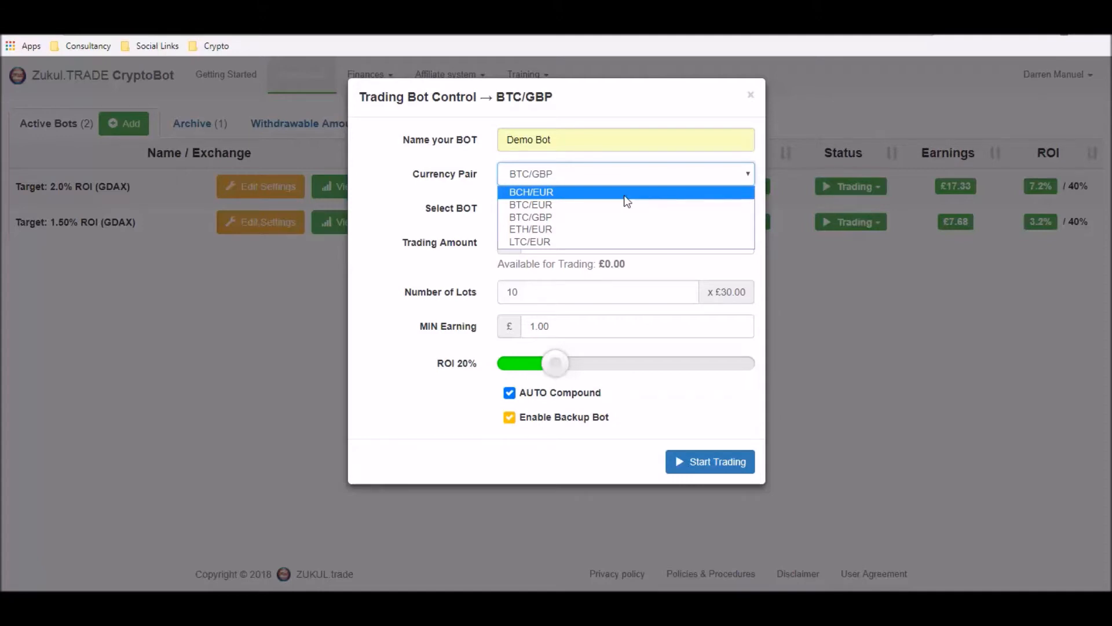
mouse_move(550, 201)
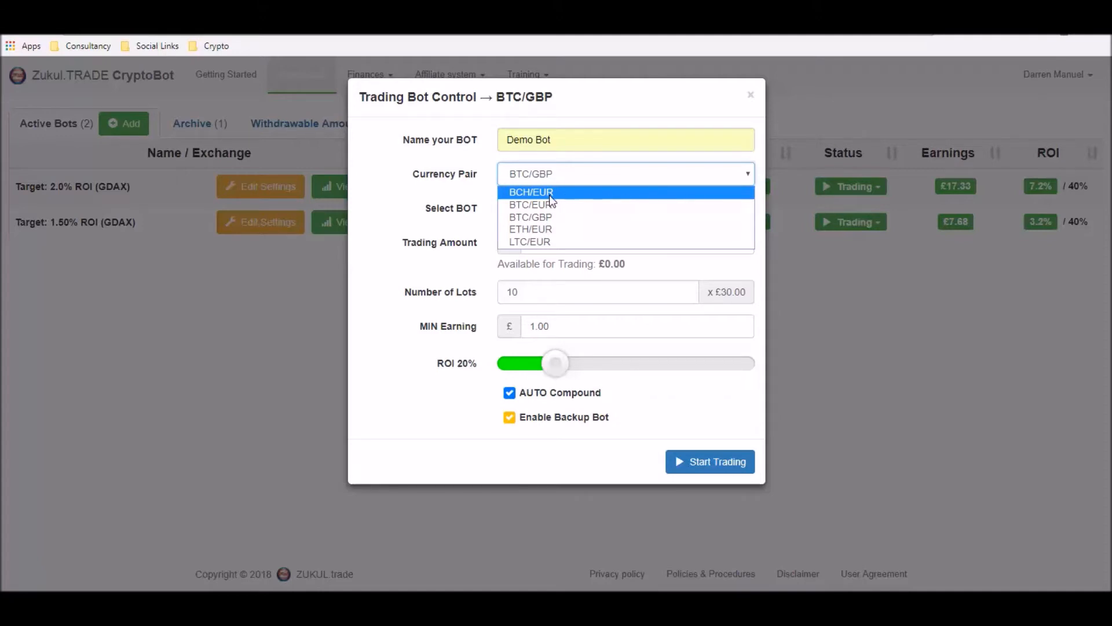
mouse_move(528, 199)
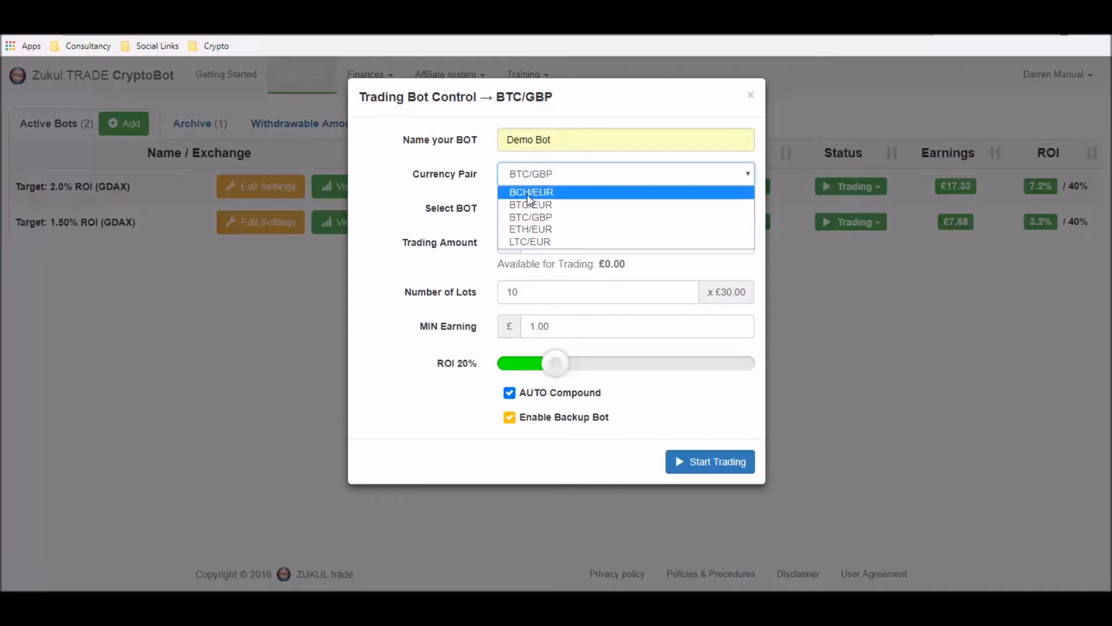
mouse_move(556, 213)
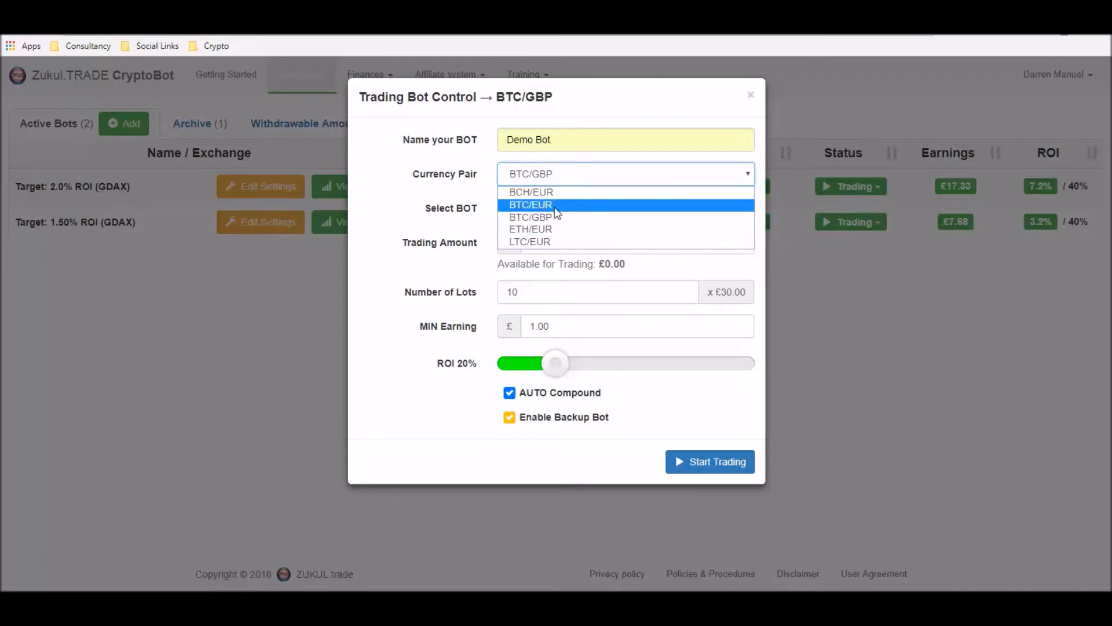
mouse_move(556, 221)
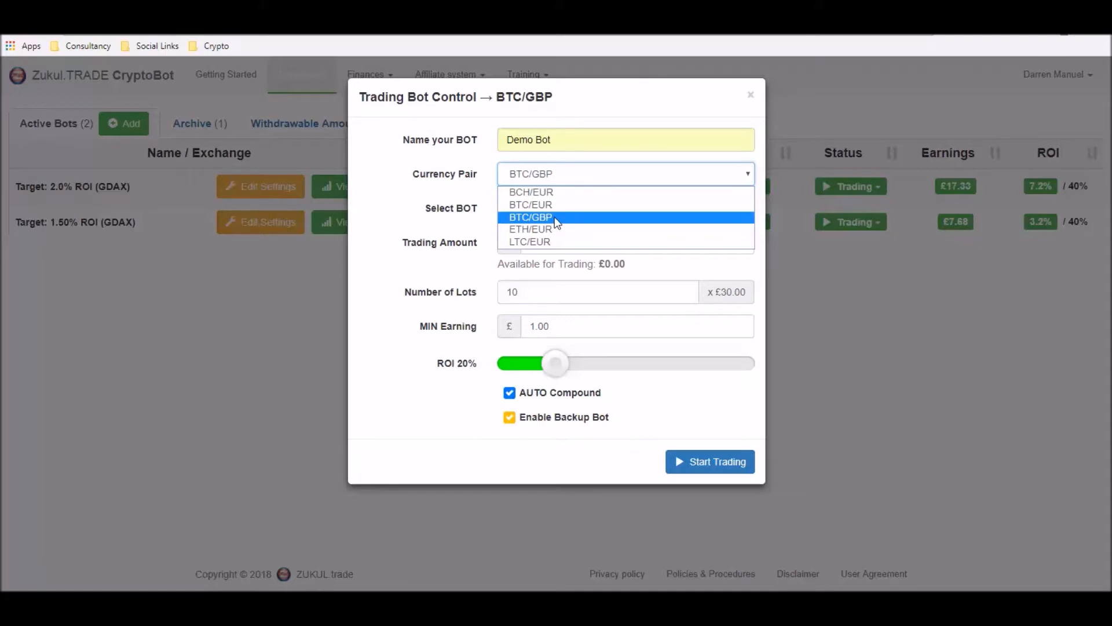
mouse_move(560, 233)
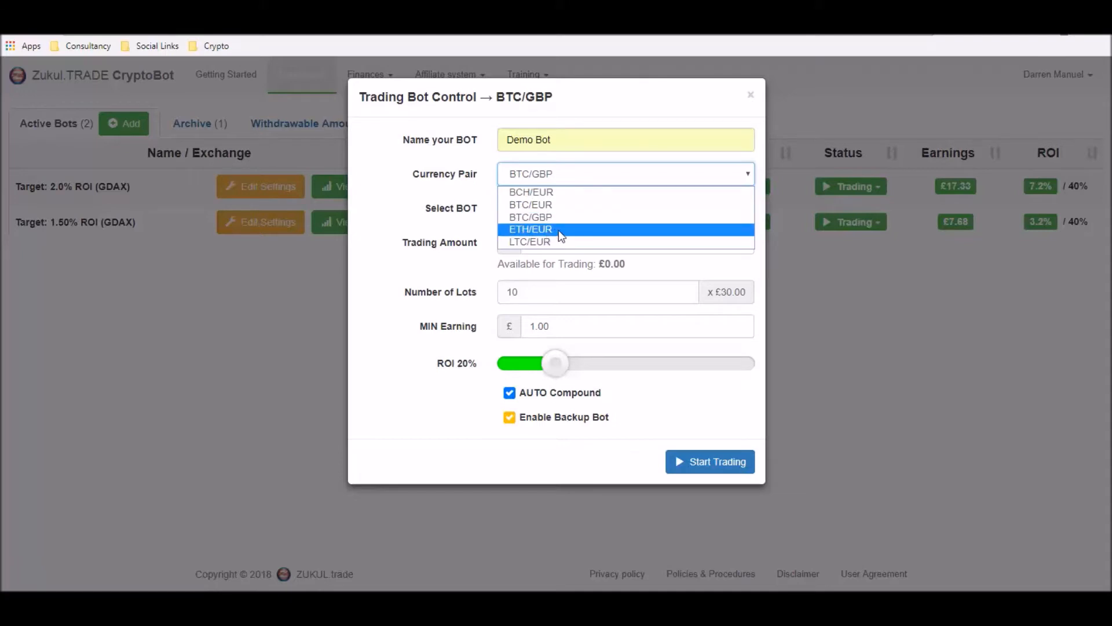
mouse_move(553, 246)
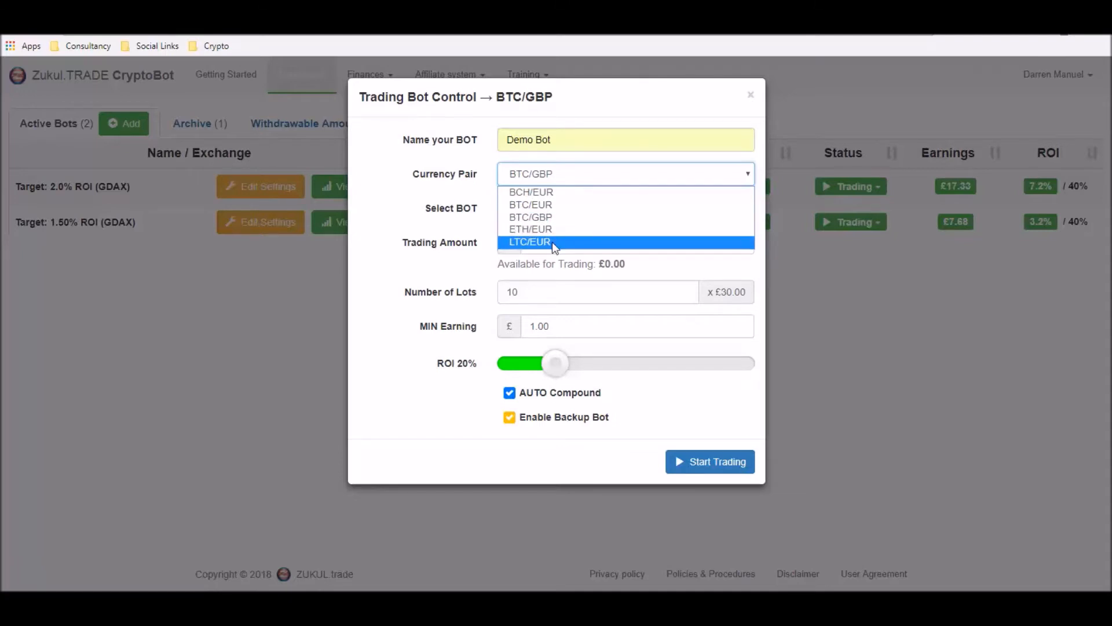
mouse_move(527, 217)
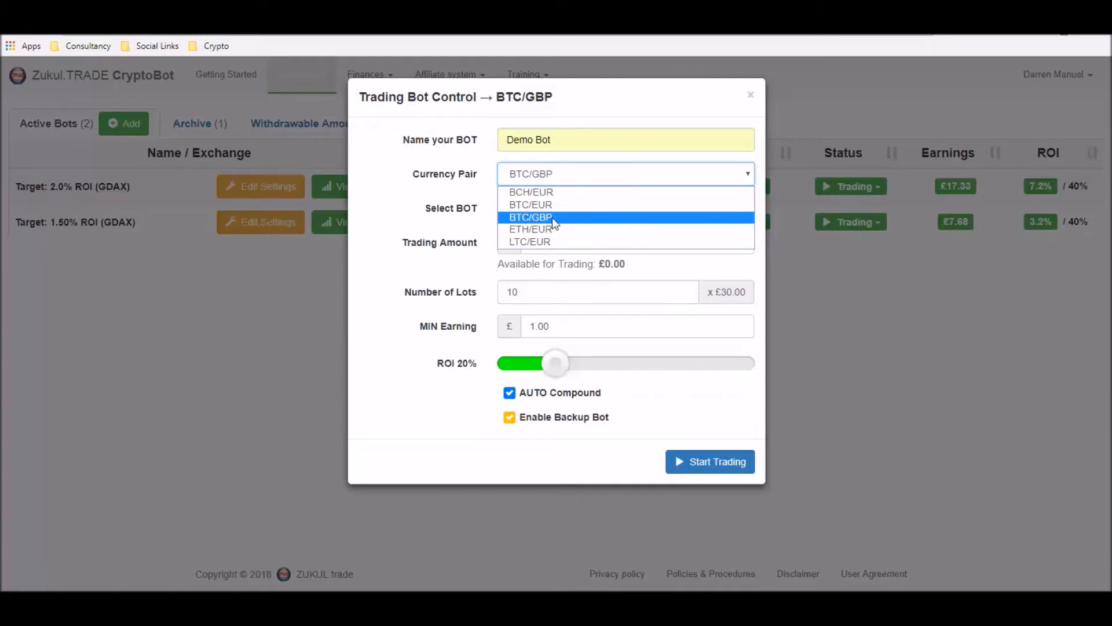
Choose BTC/GBP in the Currency Pair dropdown
left_click(530, 217)
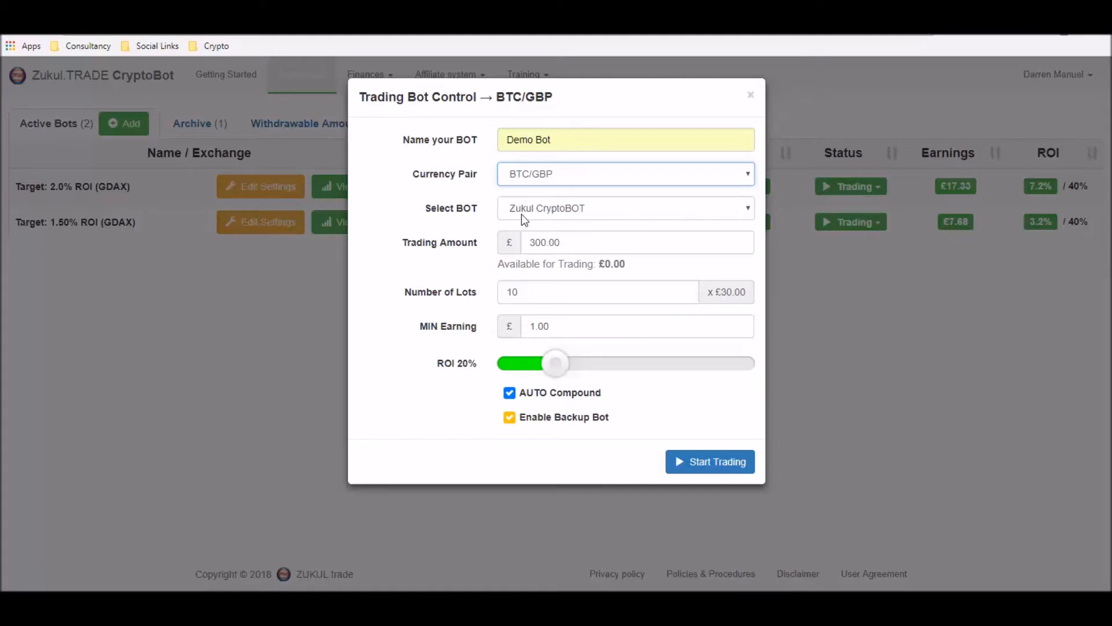
mouse_move(572, 217)
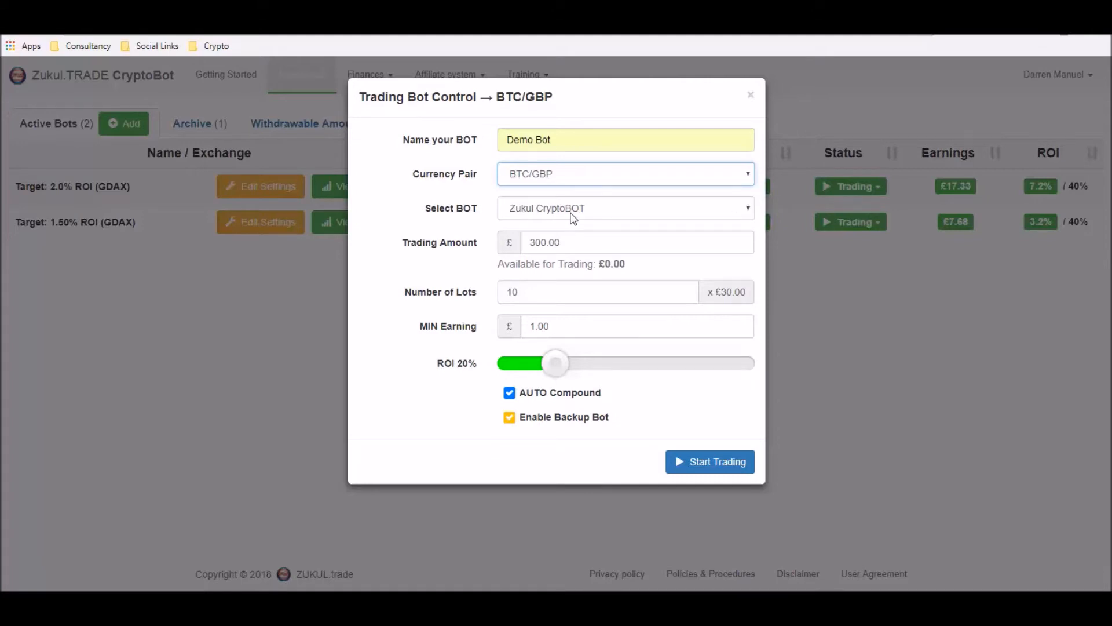
Pick the trading bot and set Number of Lots to 10, giving £30 per lot
left_click(625, 208)
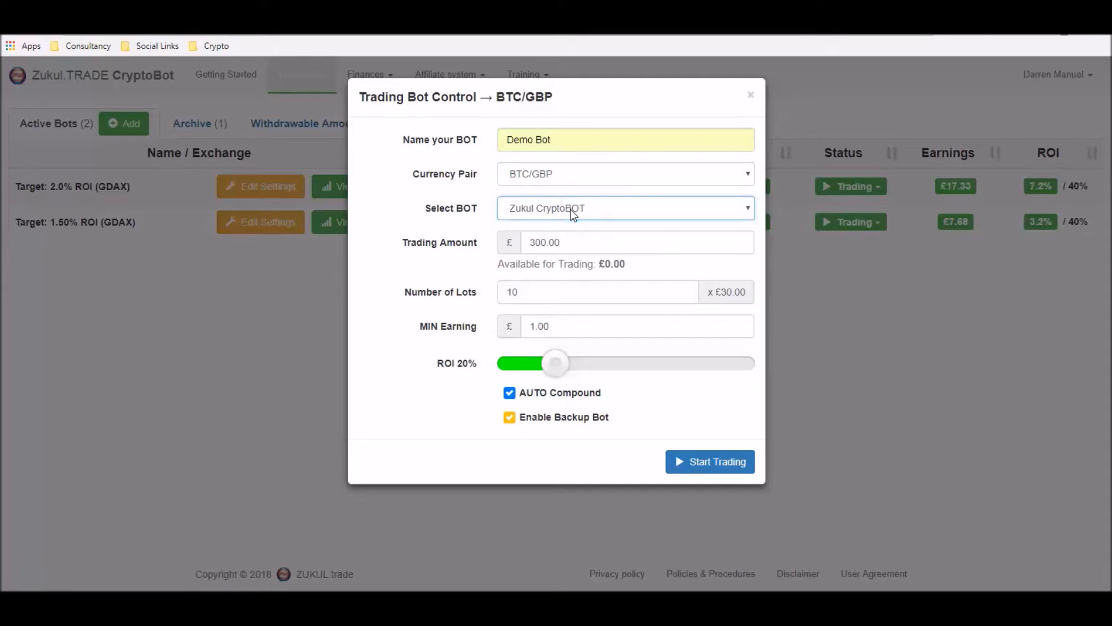
mouse_move(503, 225)
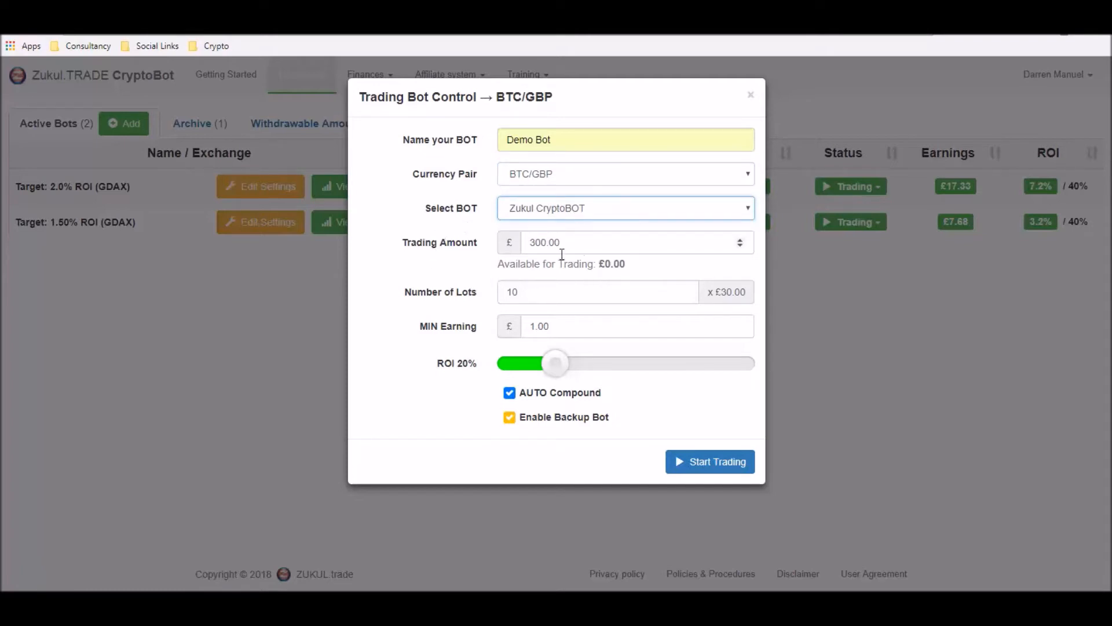
mouse_move(509, 276)
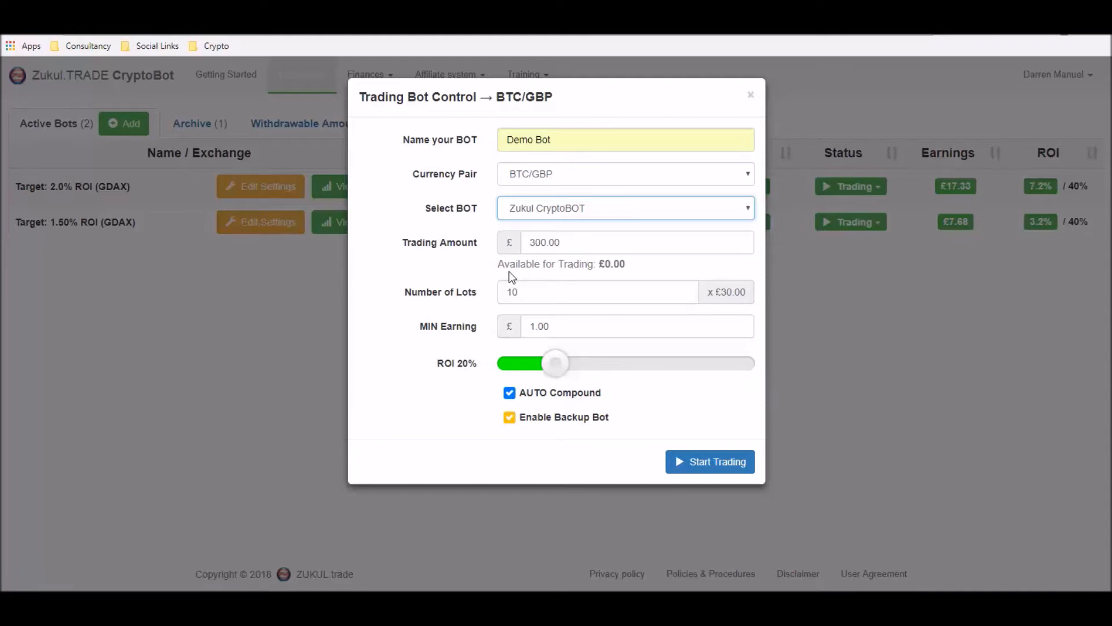
mouse_move(603, 261)
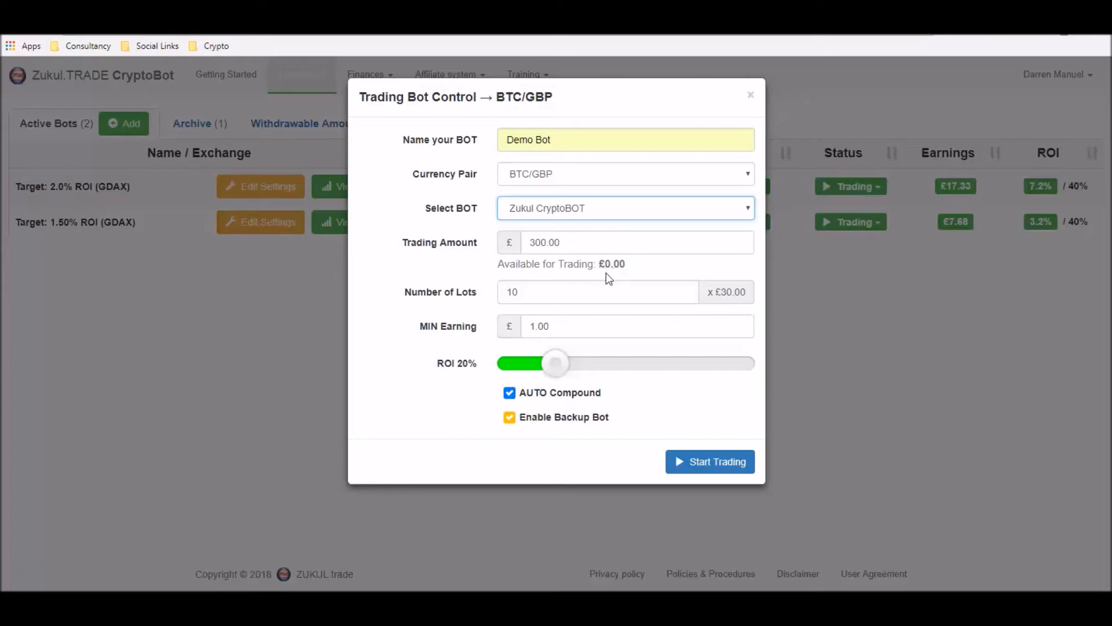
mouse_move(617, 278)
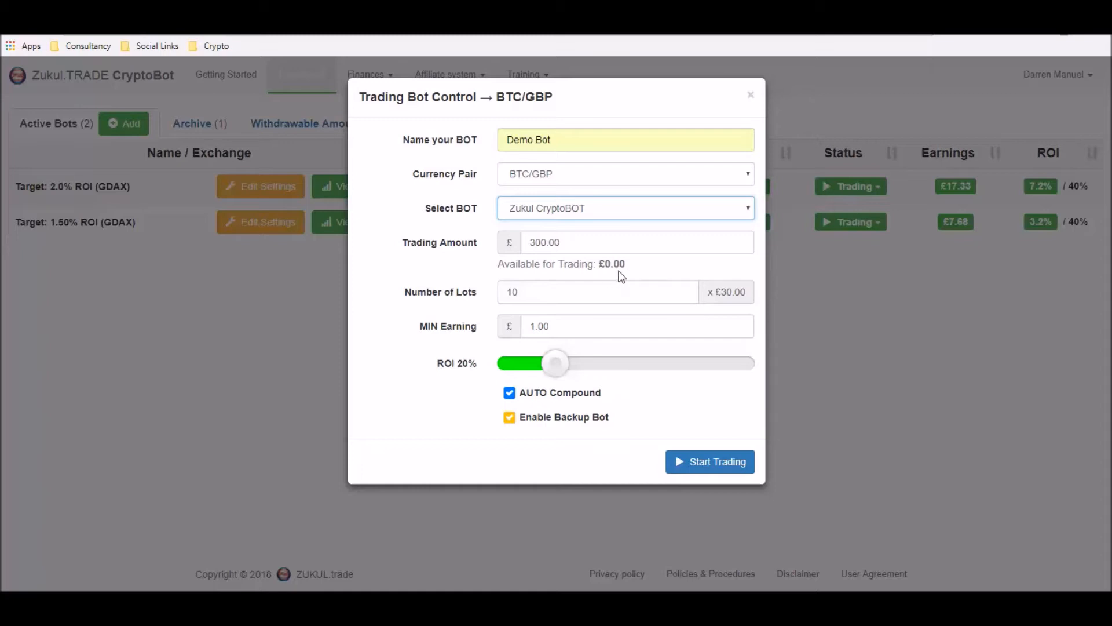
mouse_move(593, 277)
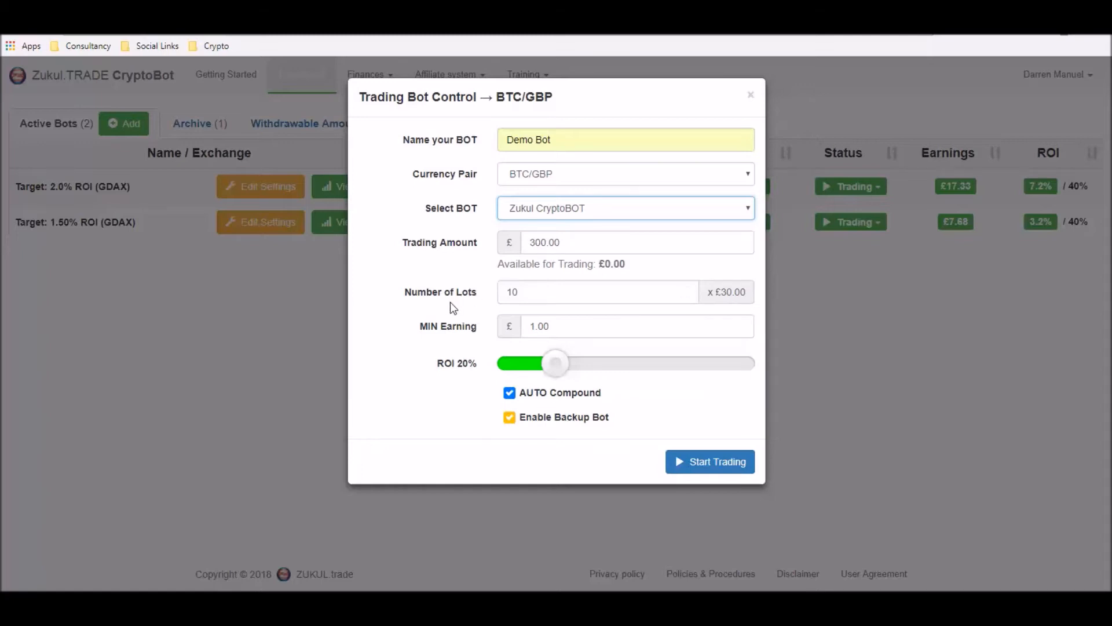
mouse_move(466, 303)
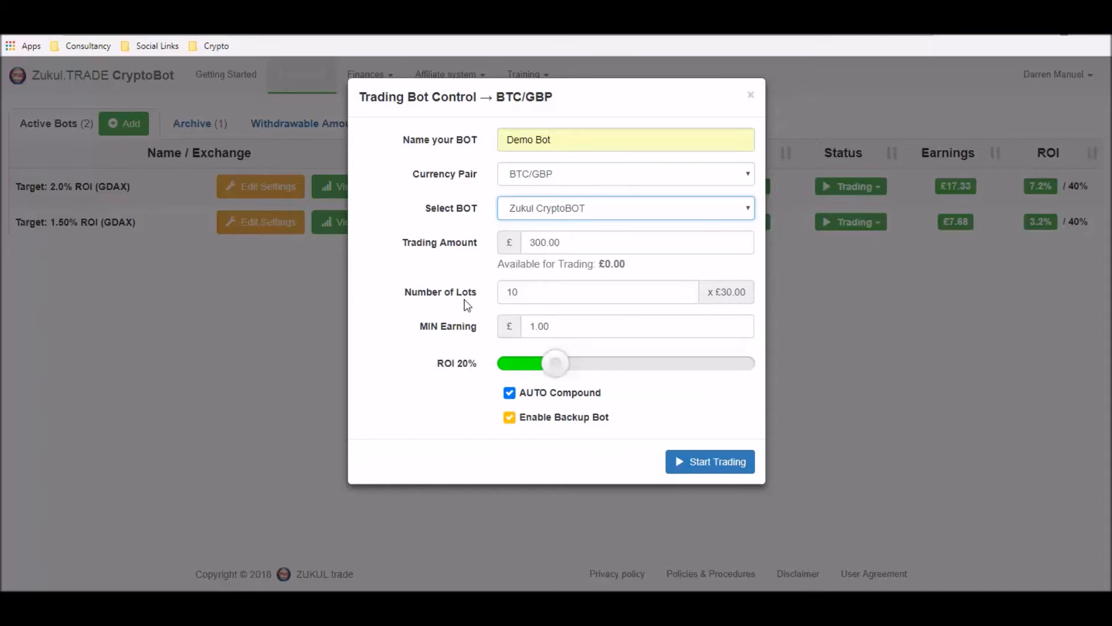
mouse_move(497, 311)
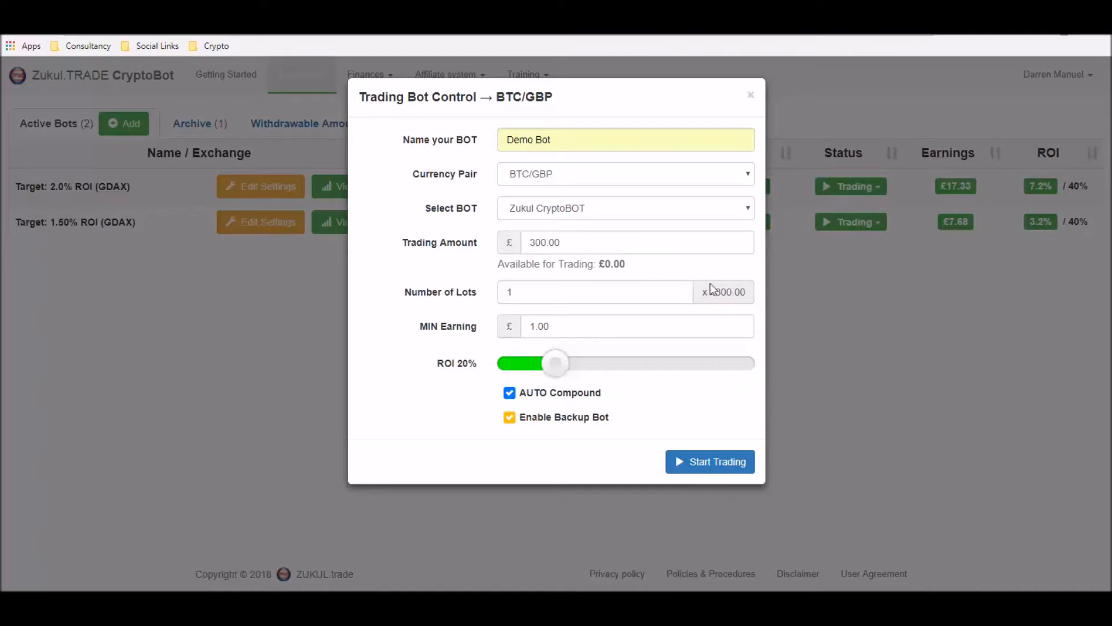
mouse_move(725, 308)
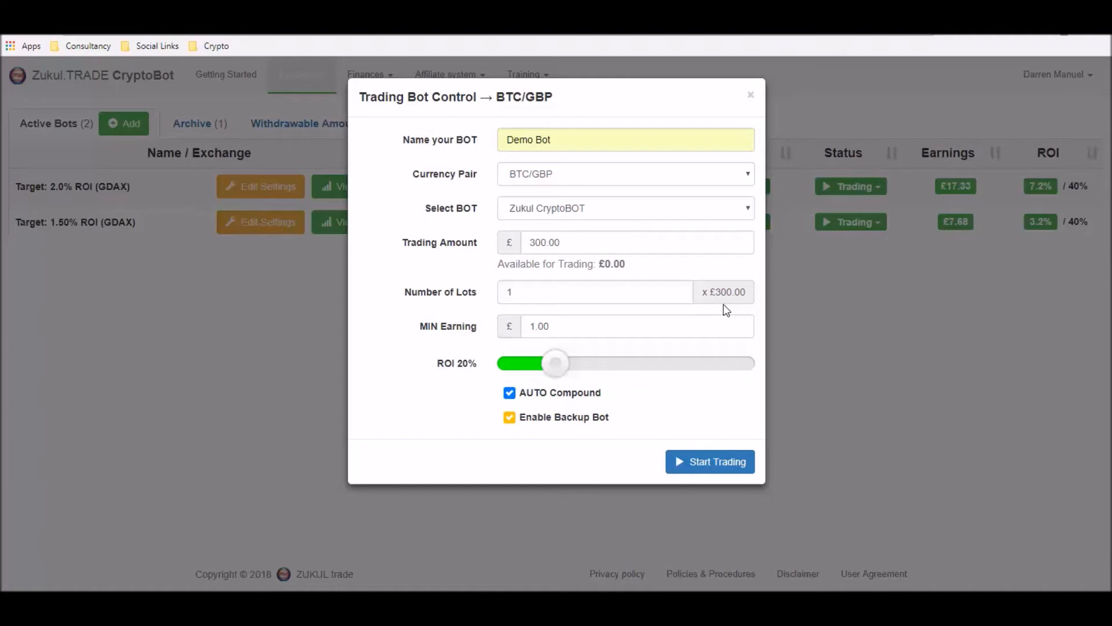
left_click(594, 292)
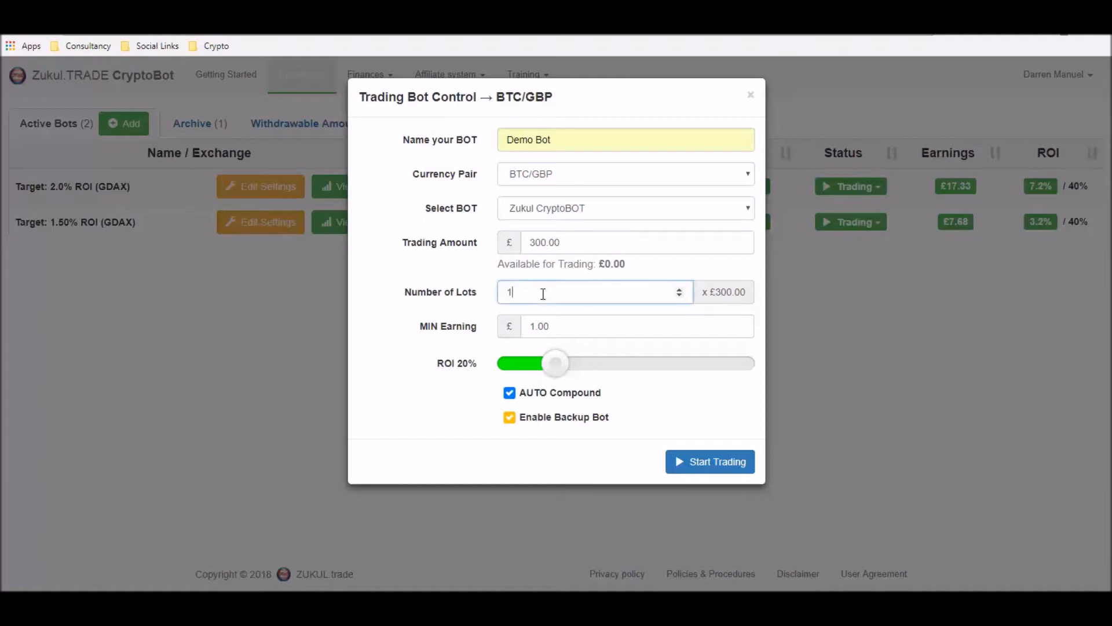
type("0")
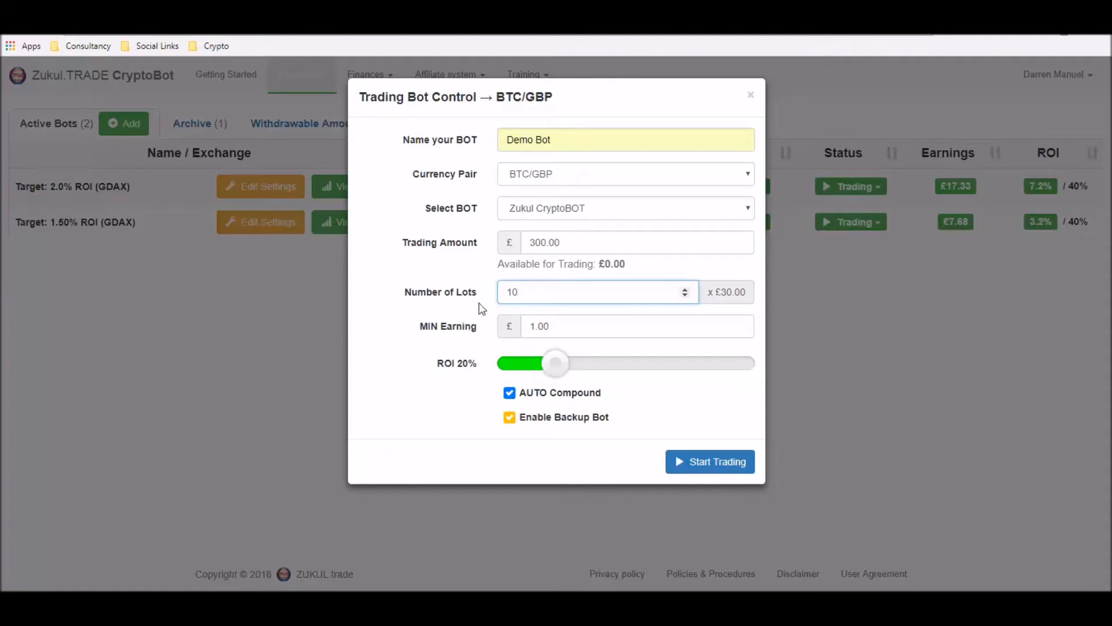
left_click(589, 292)
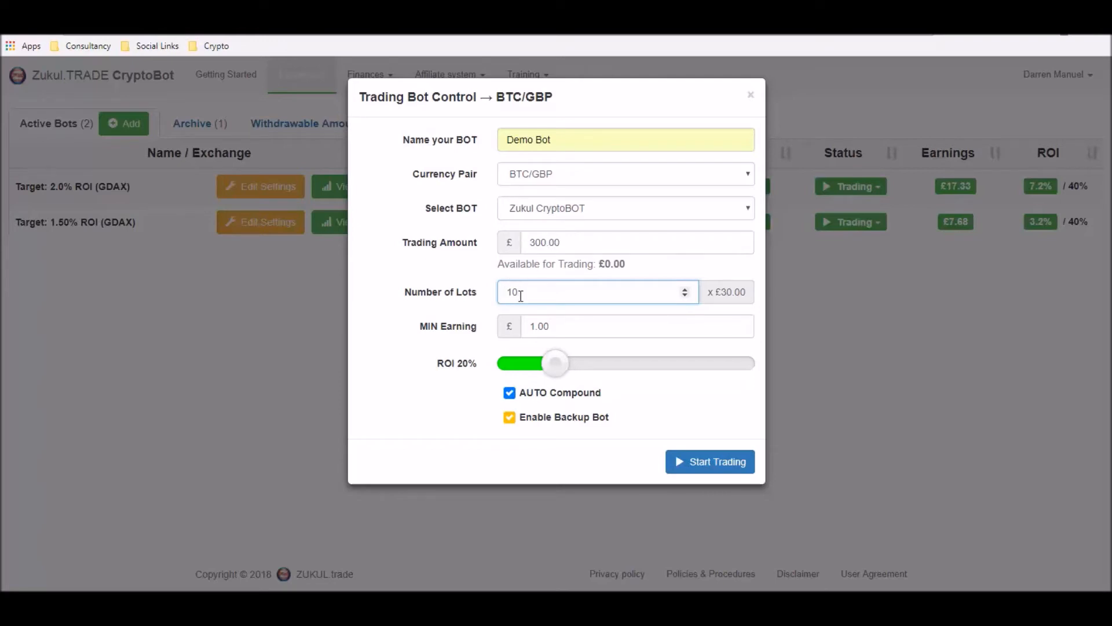
mouse_move(747, 309)
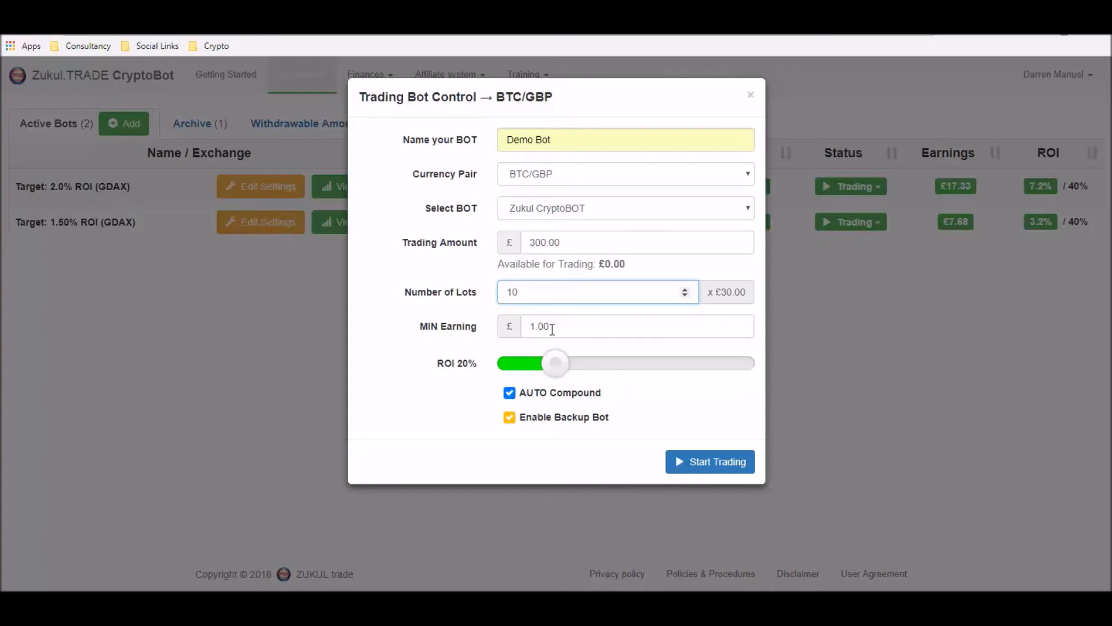
mouse_move(547, 337)
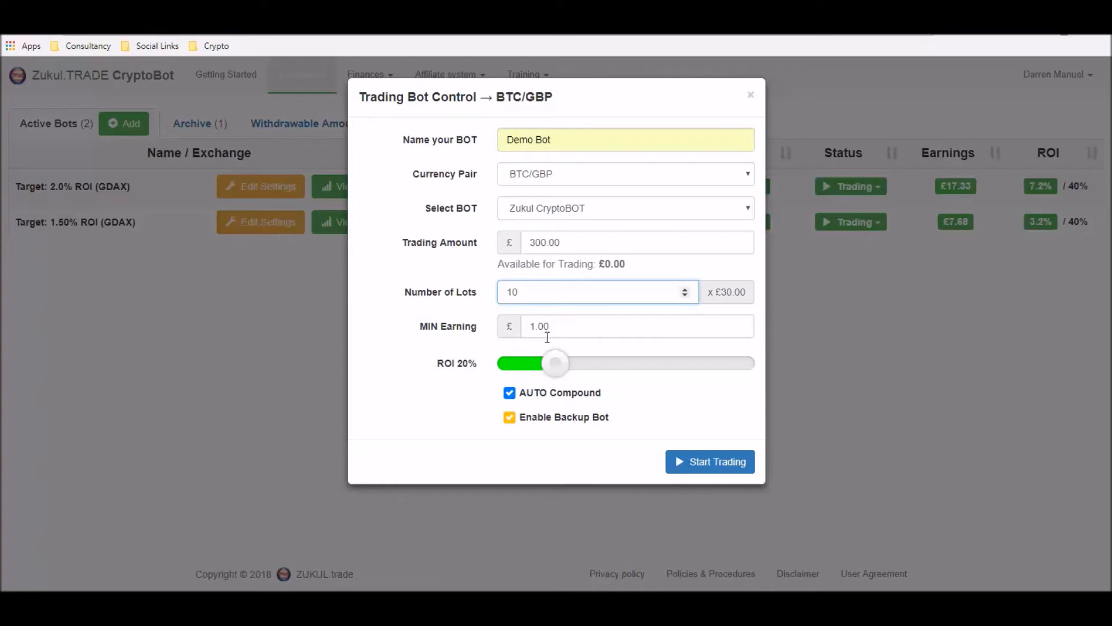
Replace the MIN Earning value 1.00 with 0.60
left_click(589, 292)
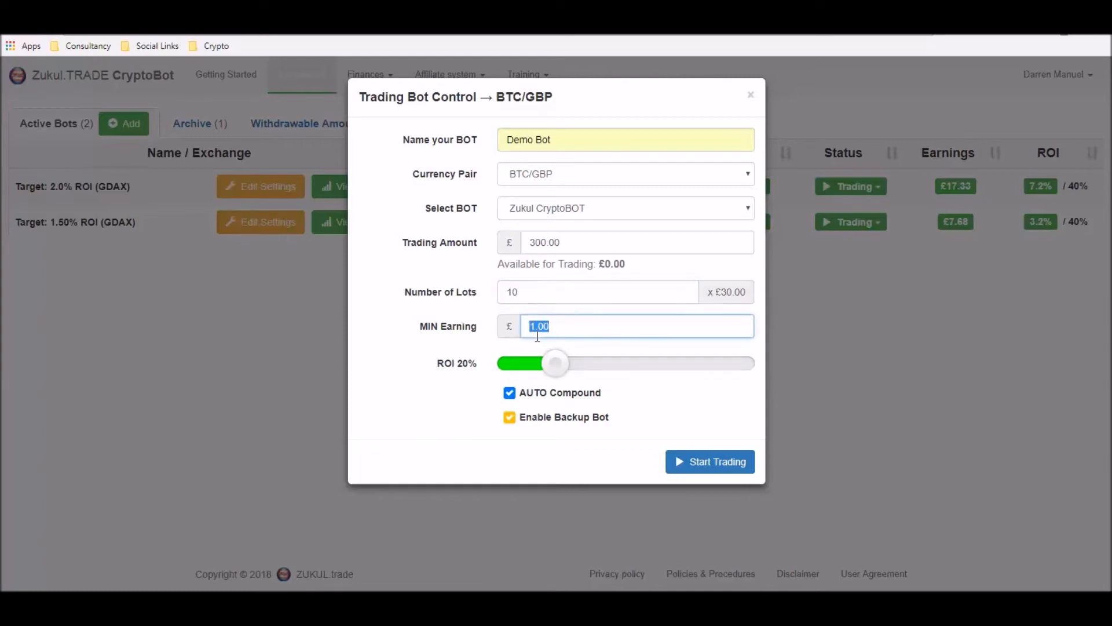
type("0")
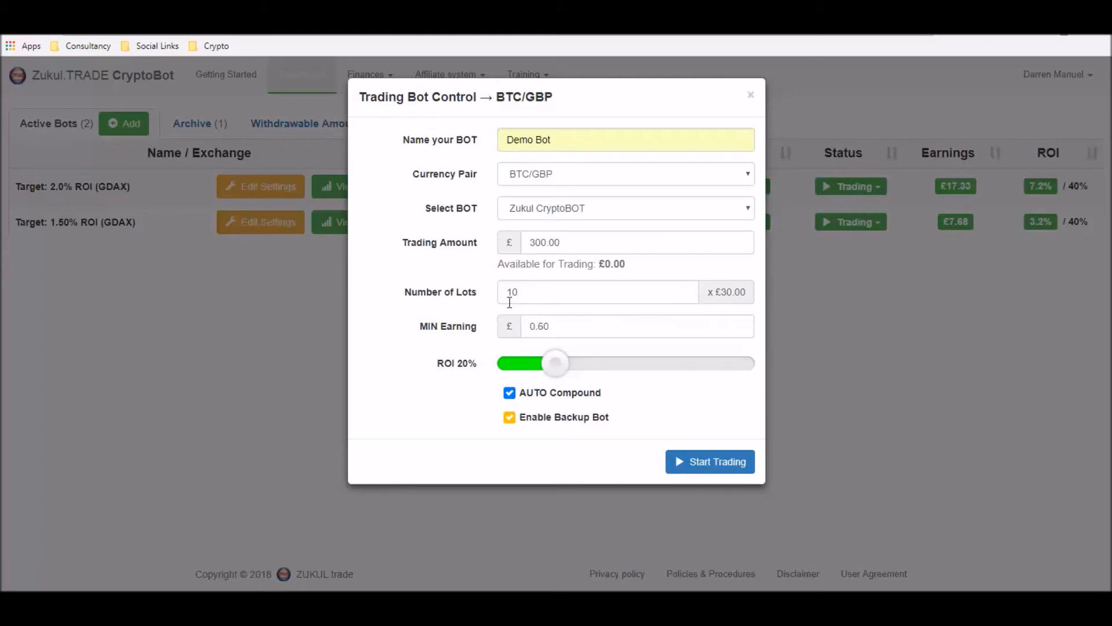
mouse_move(537, 342)
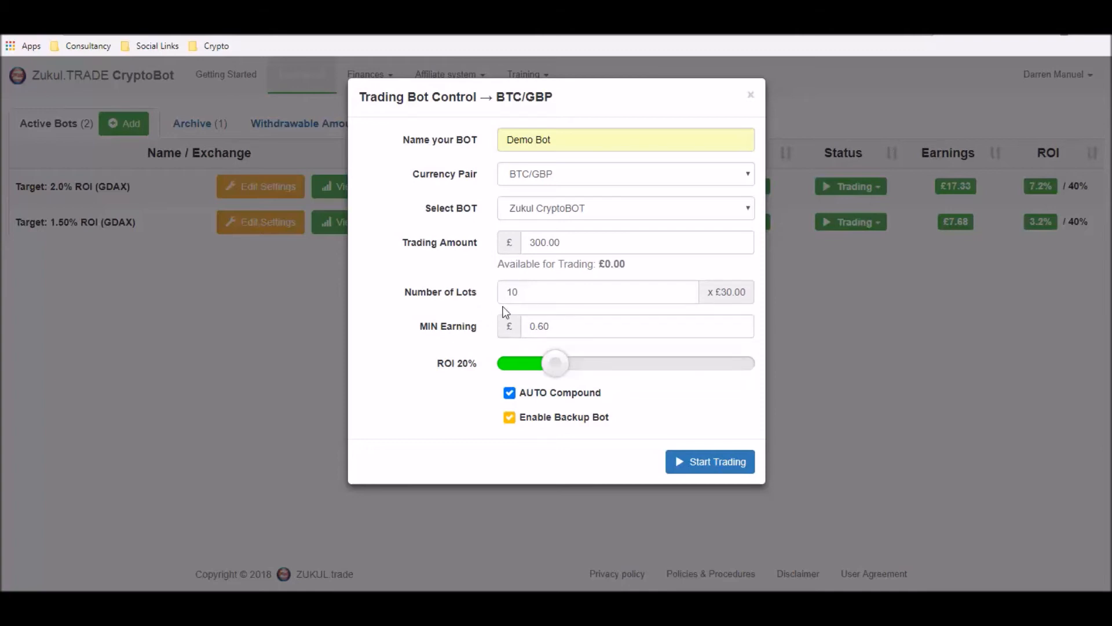
mouse_move(460, 391)
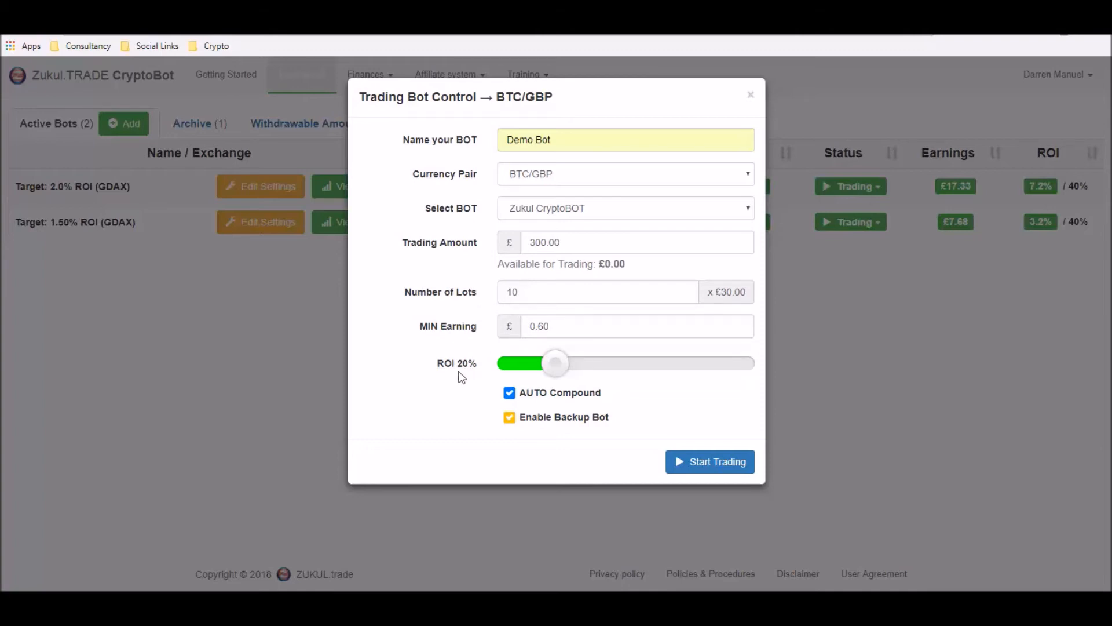
mouse_move(469, 373)
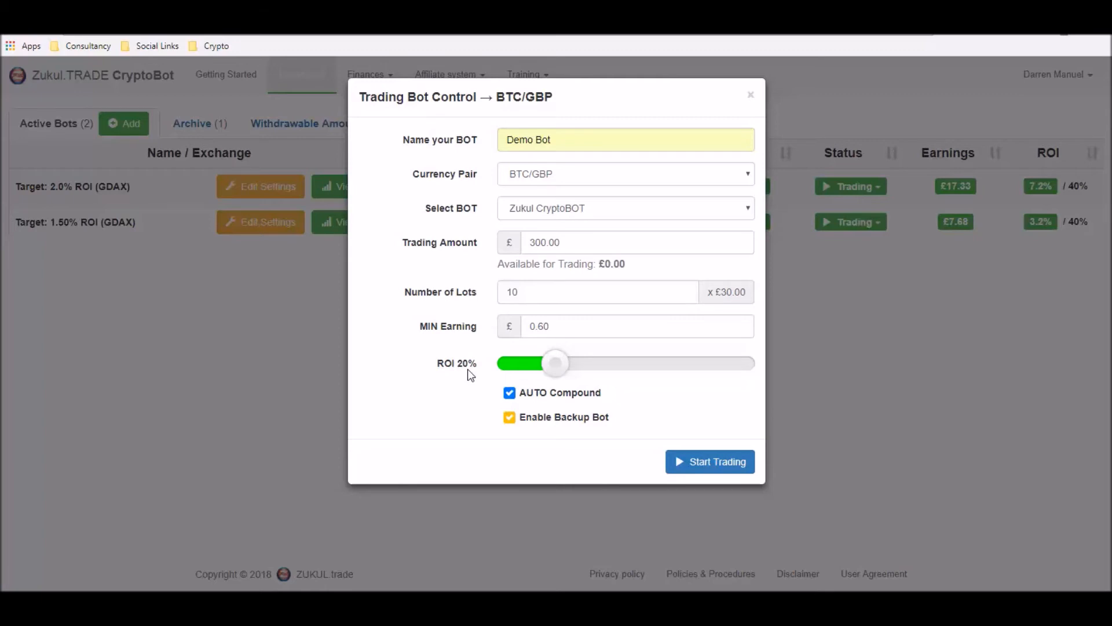
mouse_move(483, 368)
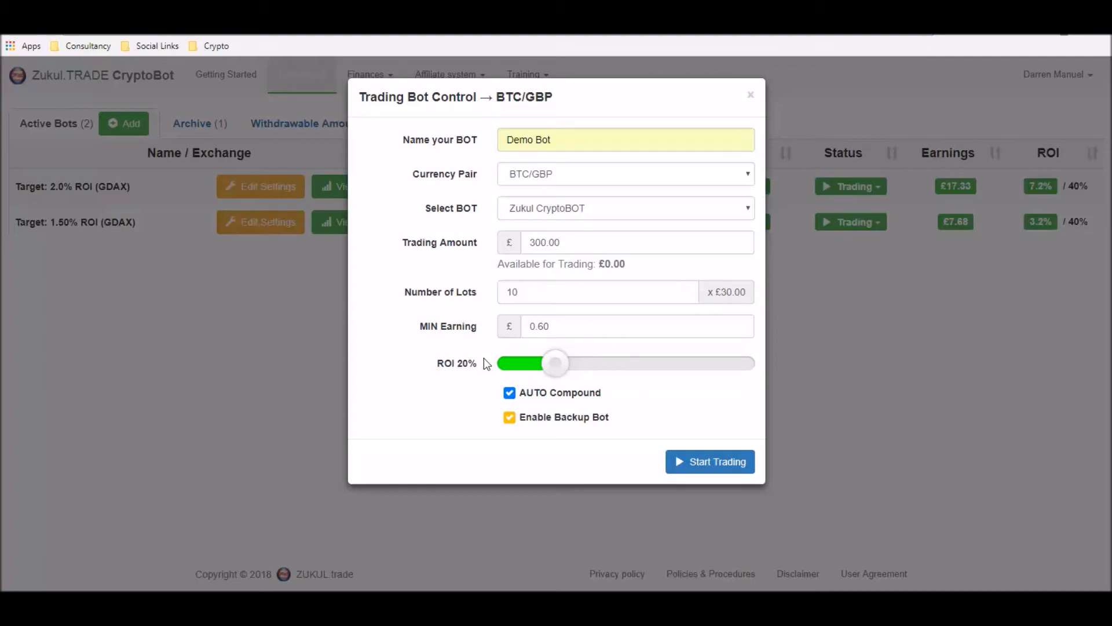
Adjust the ROI slider through several values, settling on a 25% target
left_click_drag(555, 363, 554, 364)
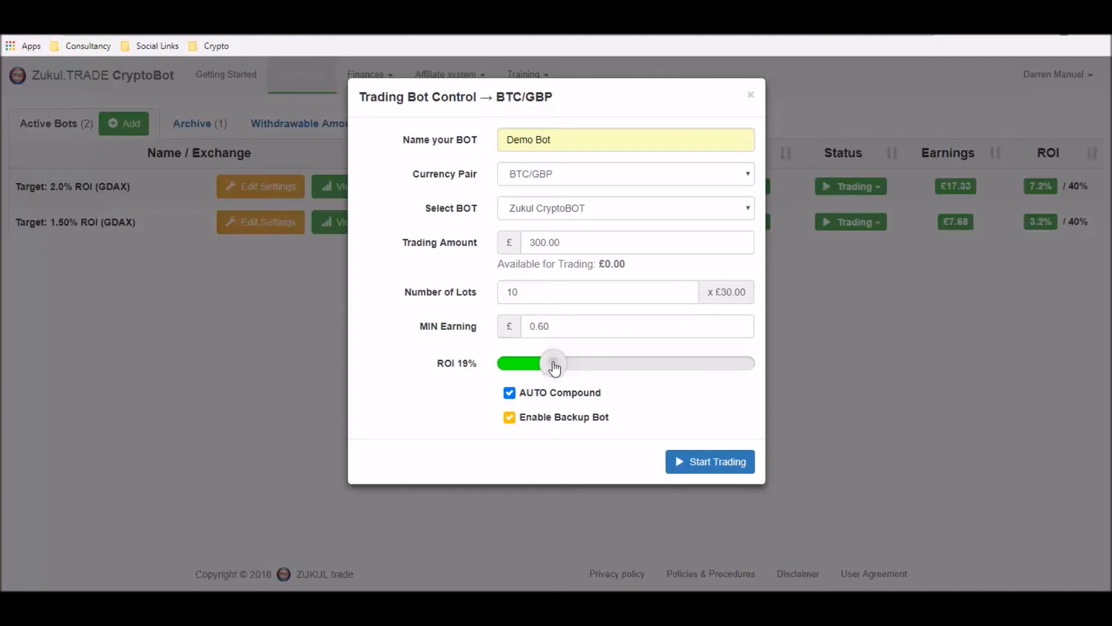
left_click_drag(555, 362, 741, 362)
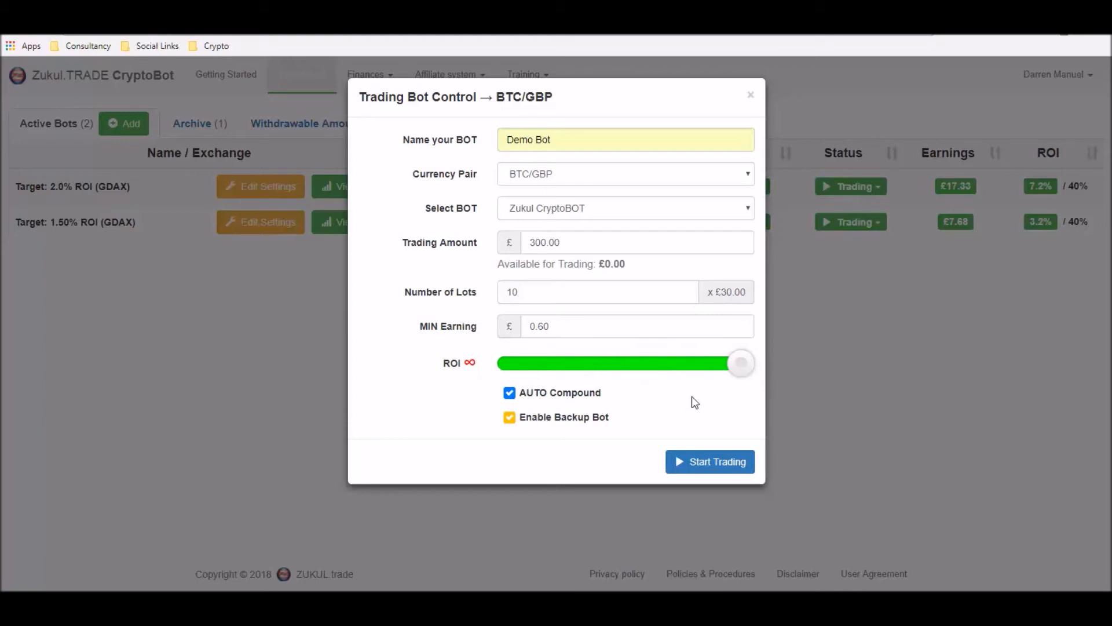
mouse_move(742, 370)
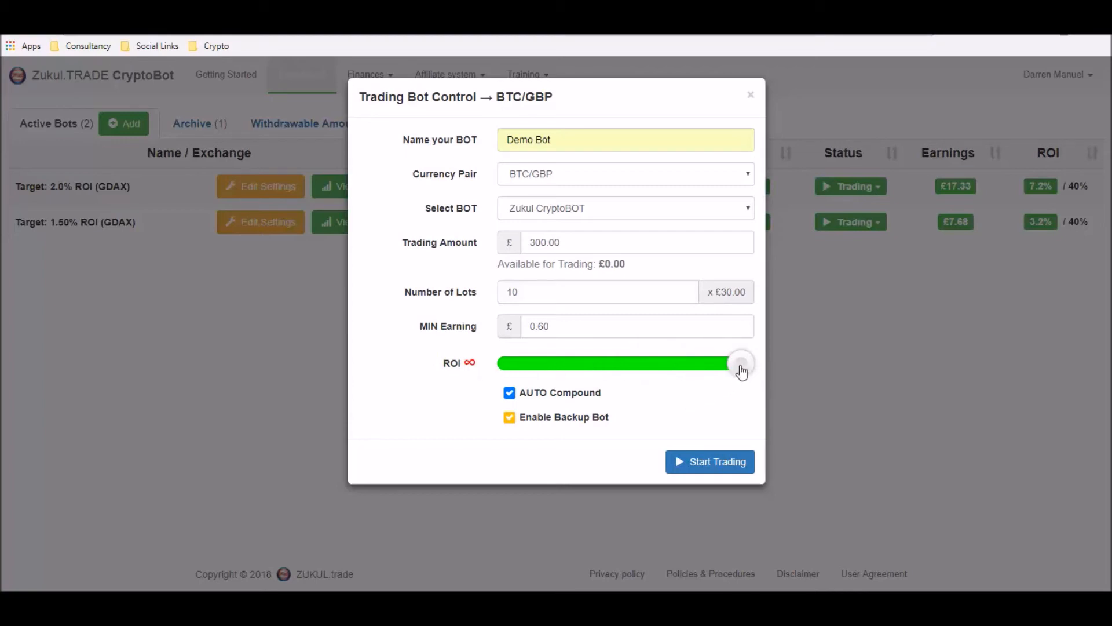
left_click_drag(741, 363, 540, 363)
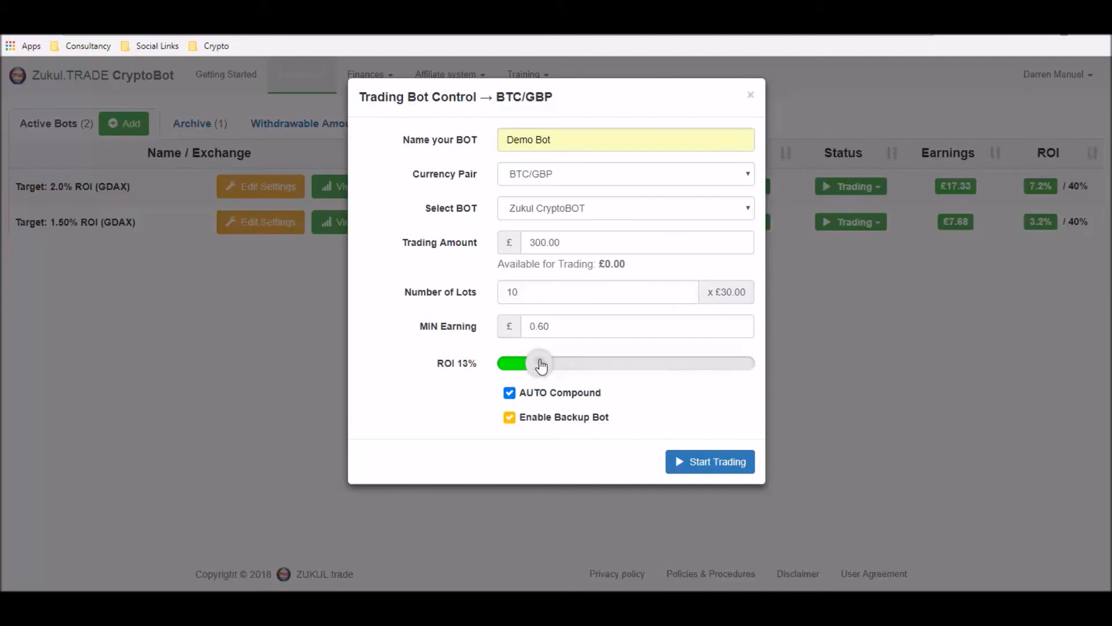
left_click_drag(539, 363, 547, 363)
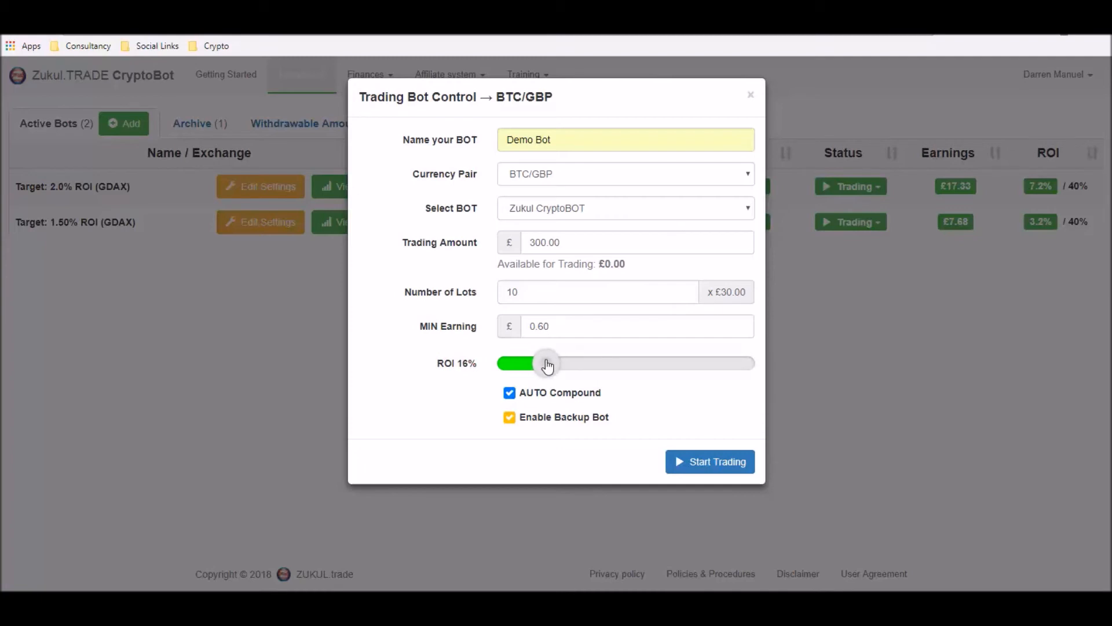
left_click_drag(547, 363, 543, 363)
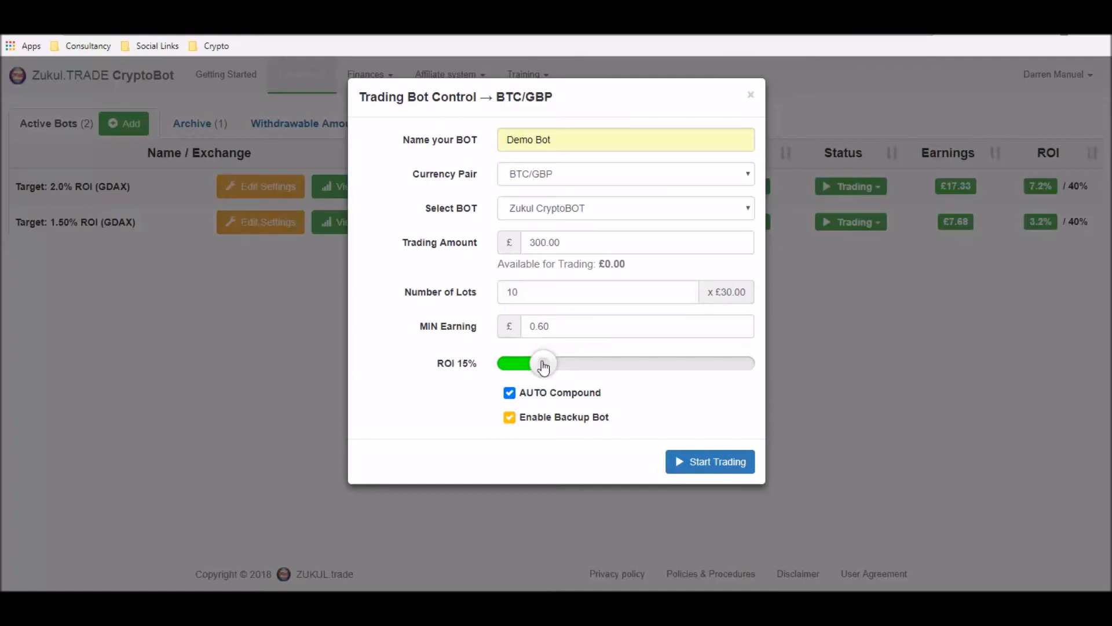
mouse_move(544, 365)
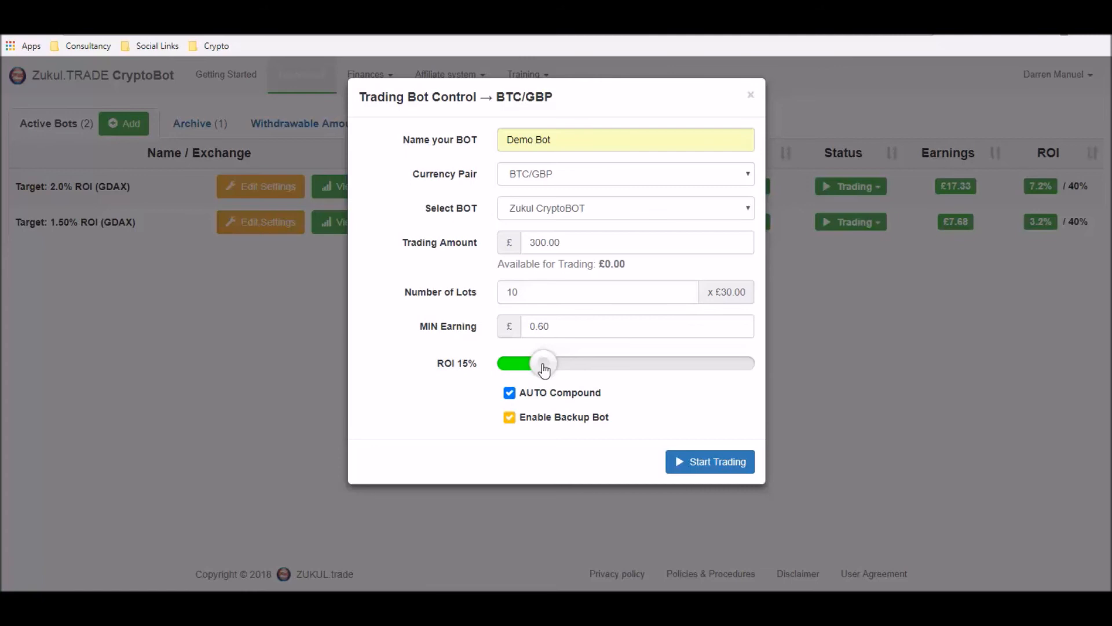
mouse_move(545, 368)
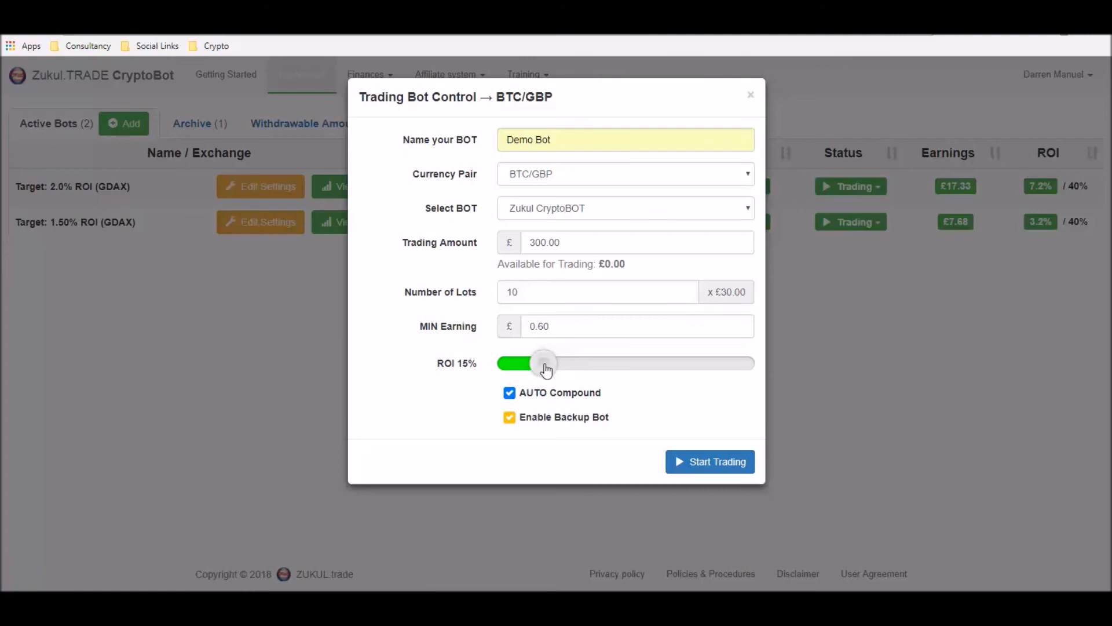
left_click_drag(544, 363, 702, 363)
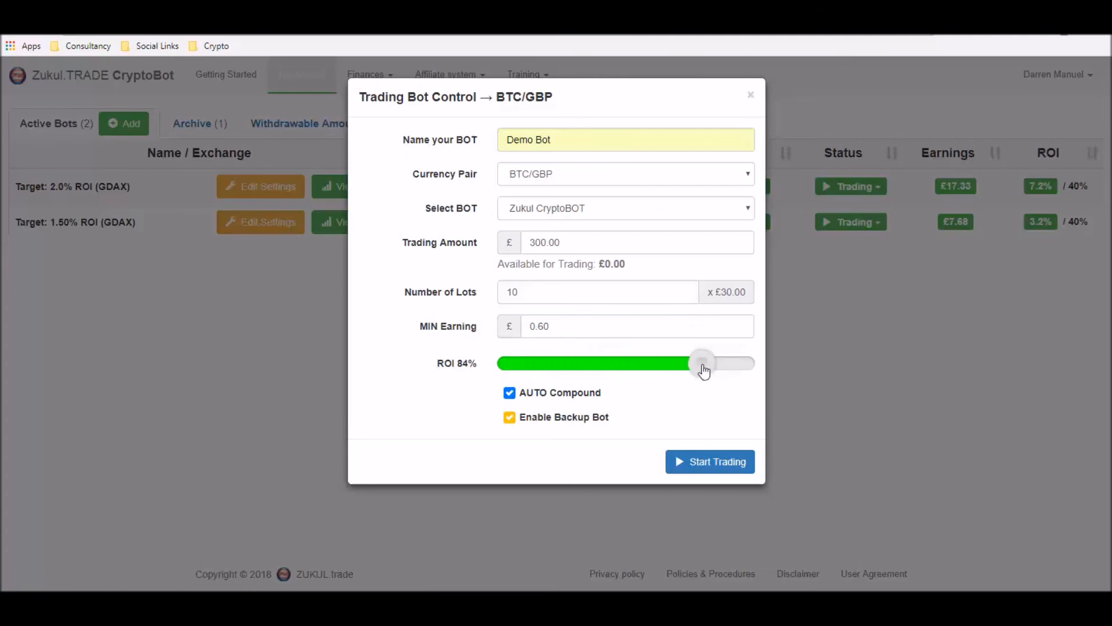
left_click_drag(700, 362, 599, 362)
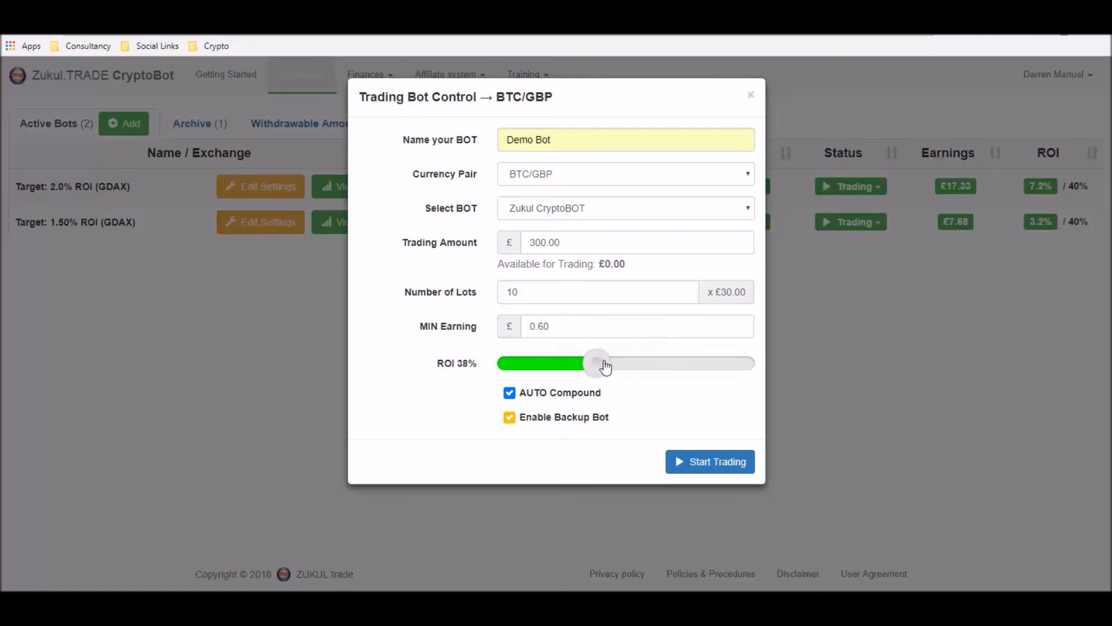
left_click_drag(603, 363, 568, 363)
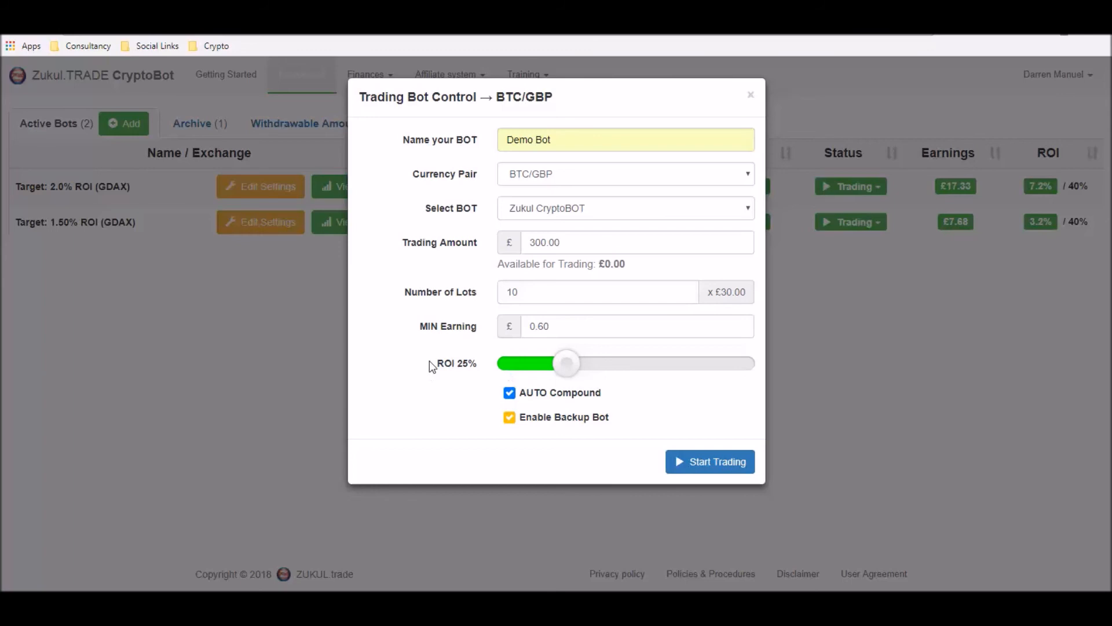
mouse_move(462, 275)
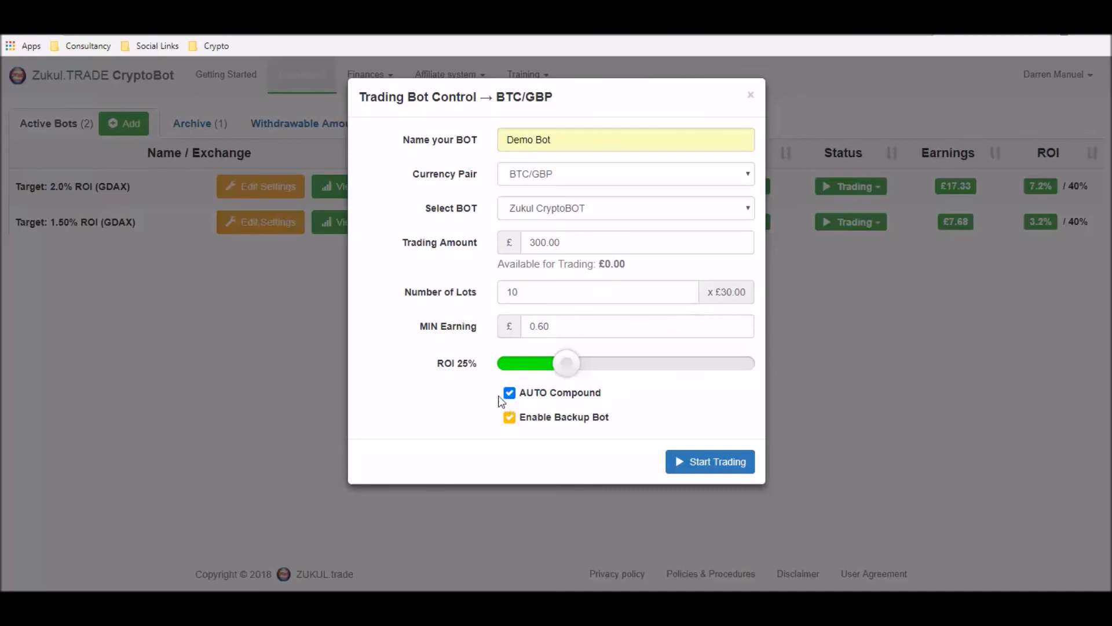
mouse_move(531, 401)
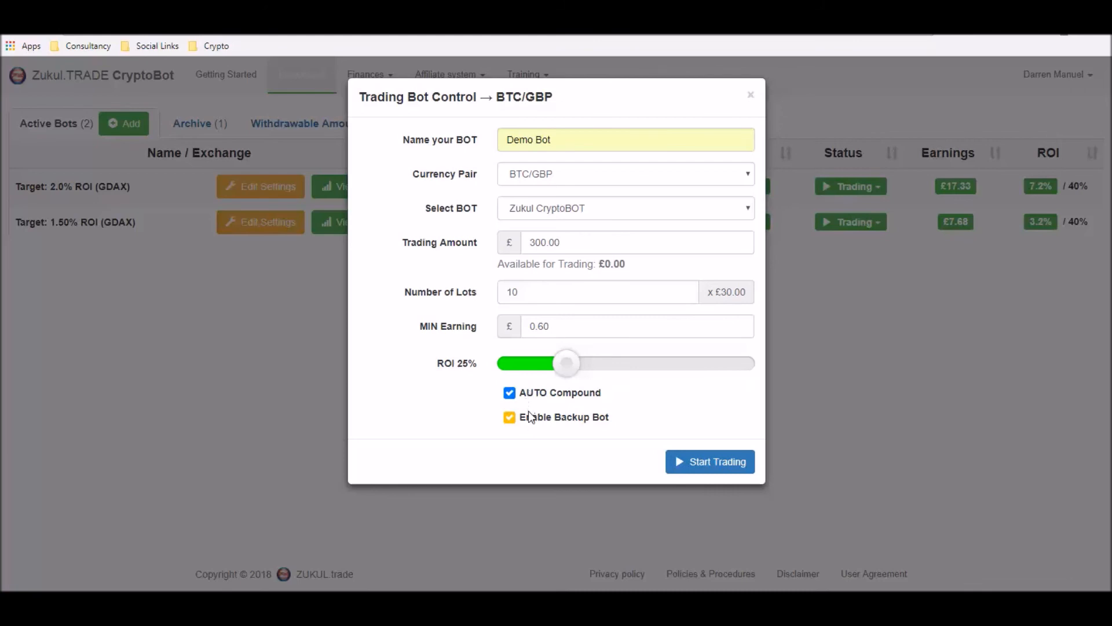
Disable AUTO Compound and Enable Backup Bot, then start Demo Bot trading
left_click(509, 393)
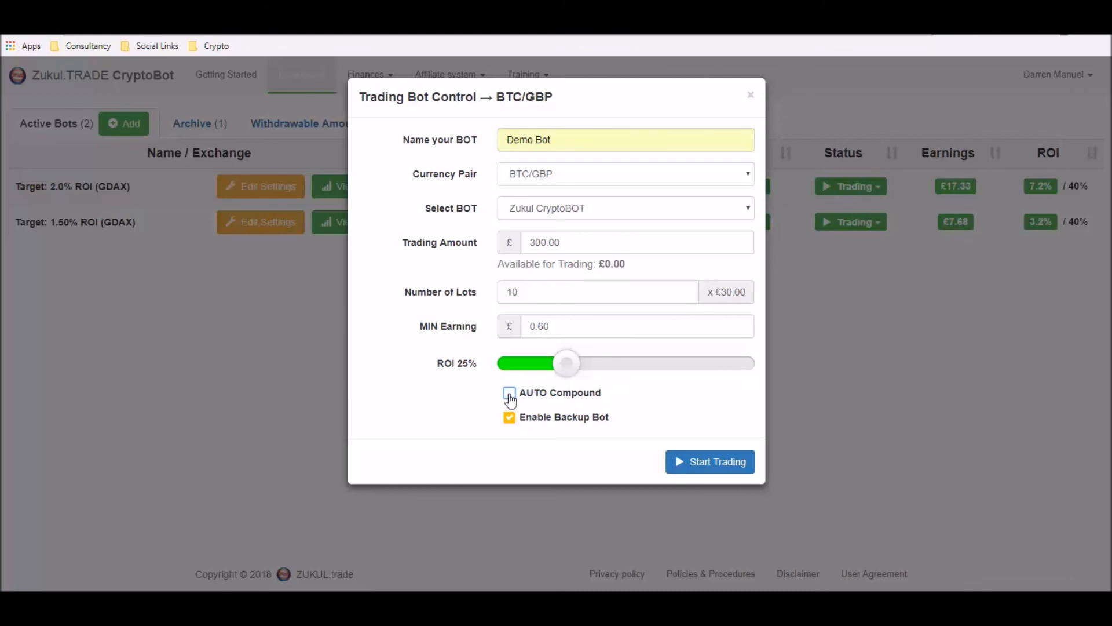
left_click(509, 417)
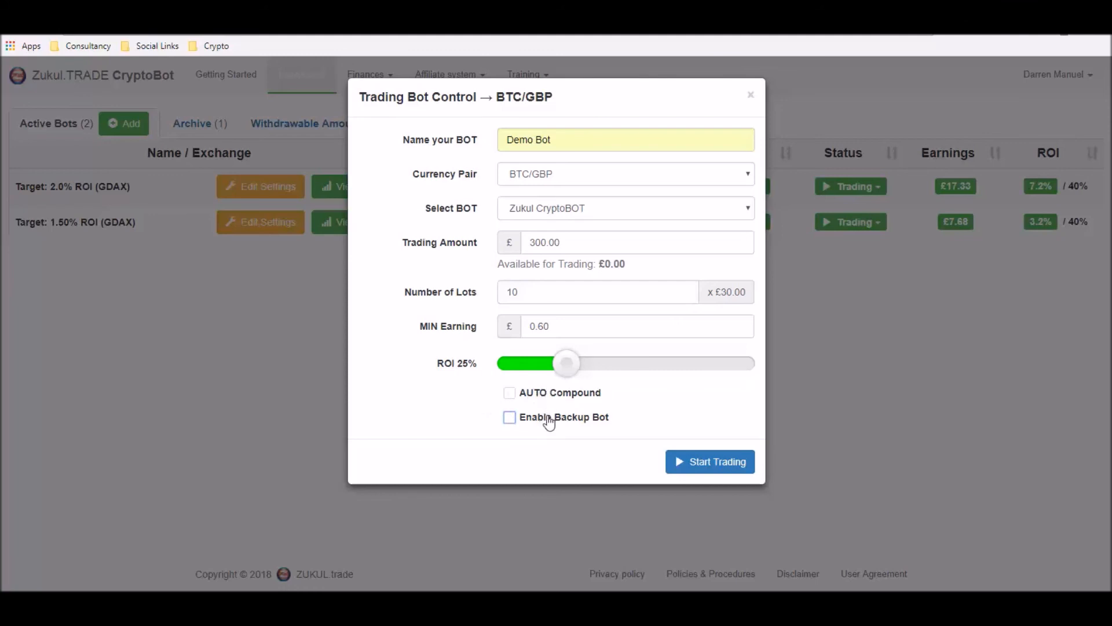
mouse_move(553, 423)
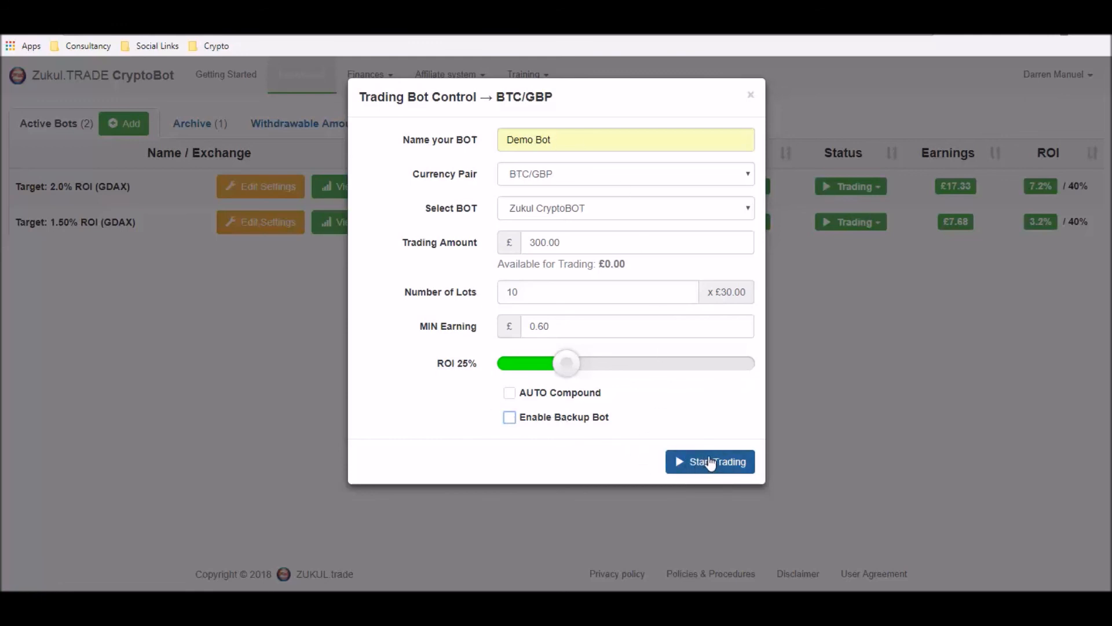
left_click(710, 462)
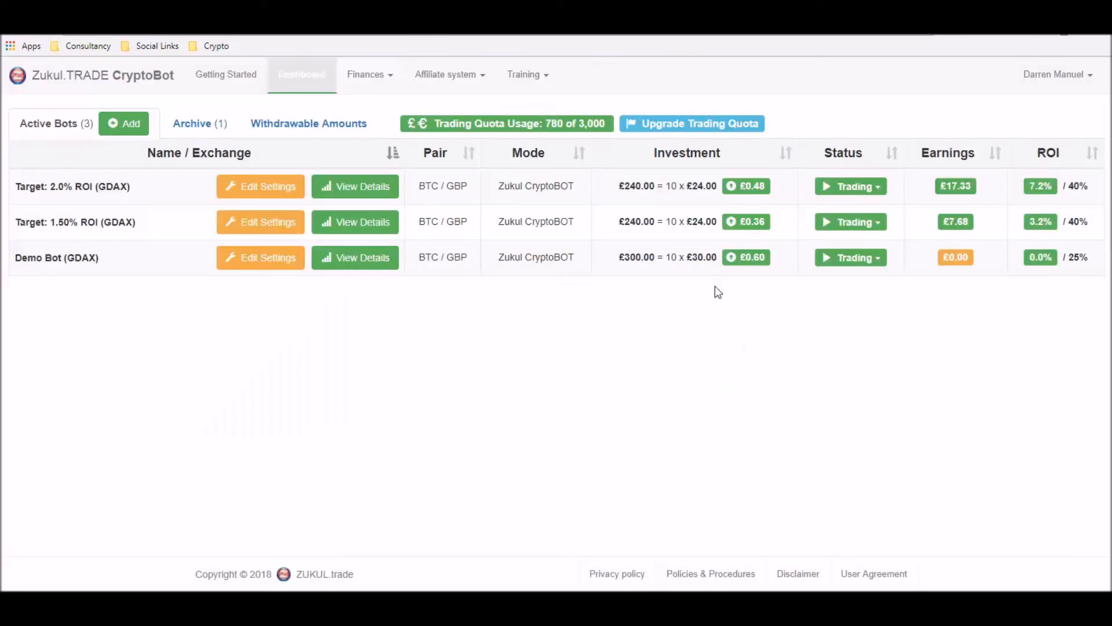